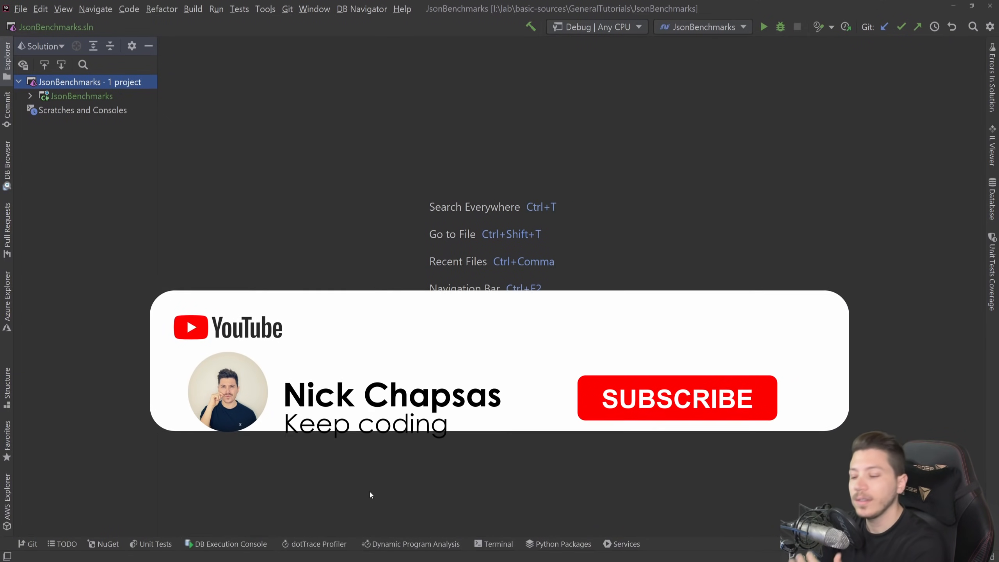
Expand the JsonBenchmarks project node to reveal its dependencies and C# files.
click(677, 397)
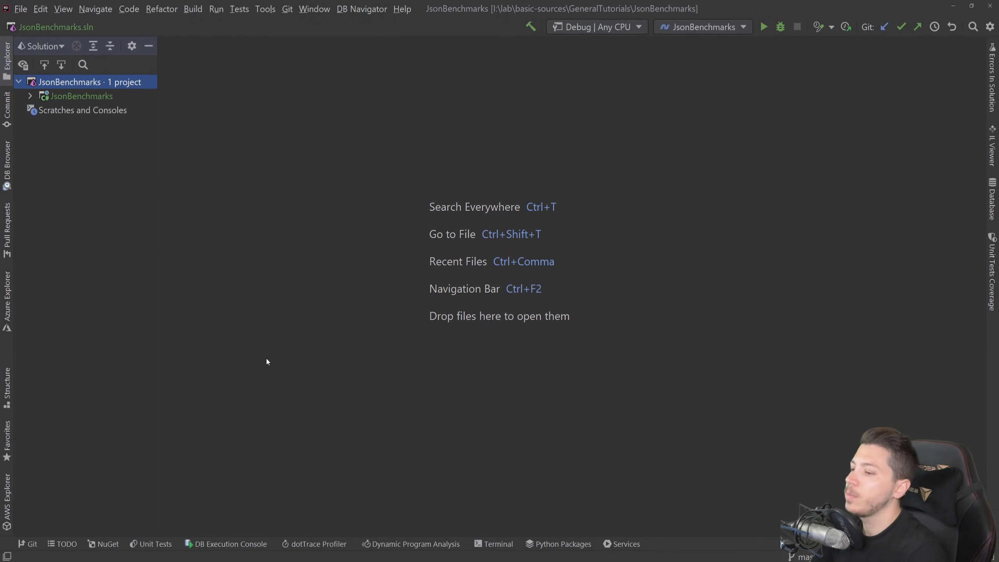
mouse_move(112, 217)
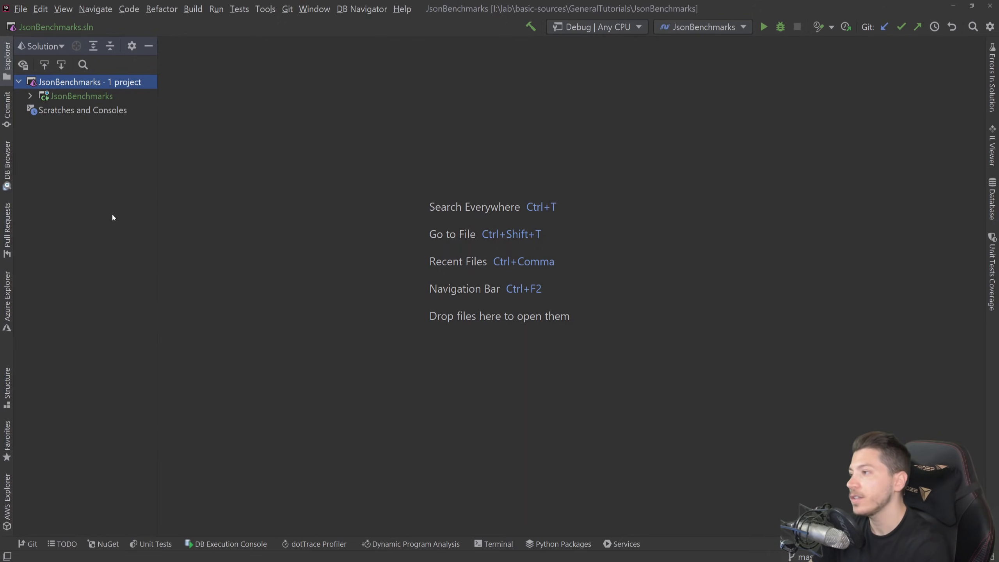
mouse_move(116, 206)
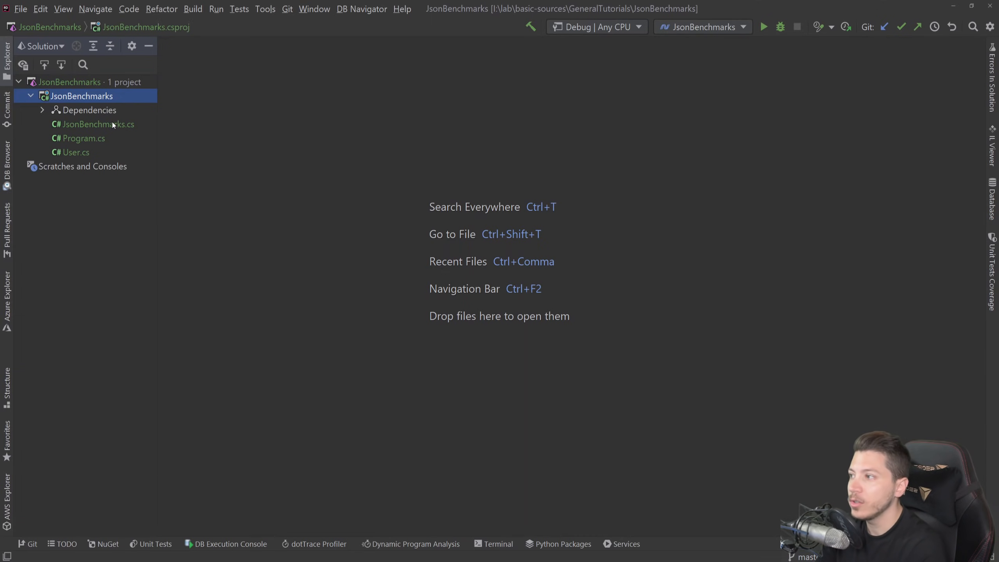
Review the User record's properties, then bring up the project's actions to edit JsonBenchmarks.csproj.
double_click(76, 152)
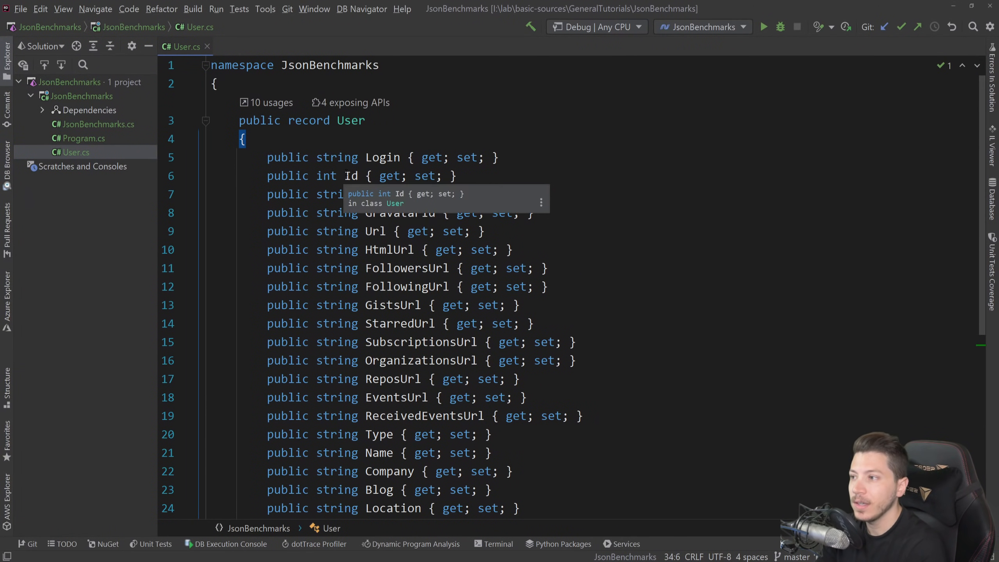
scroll(down, 3)
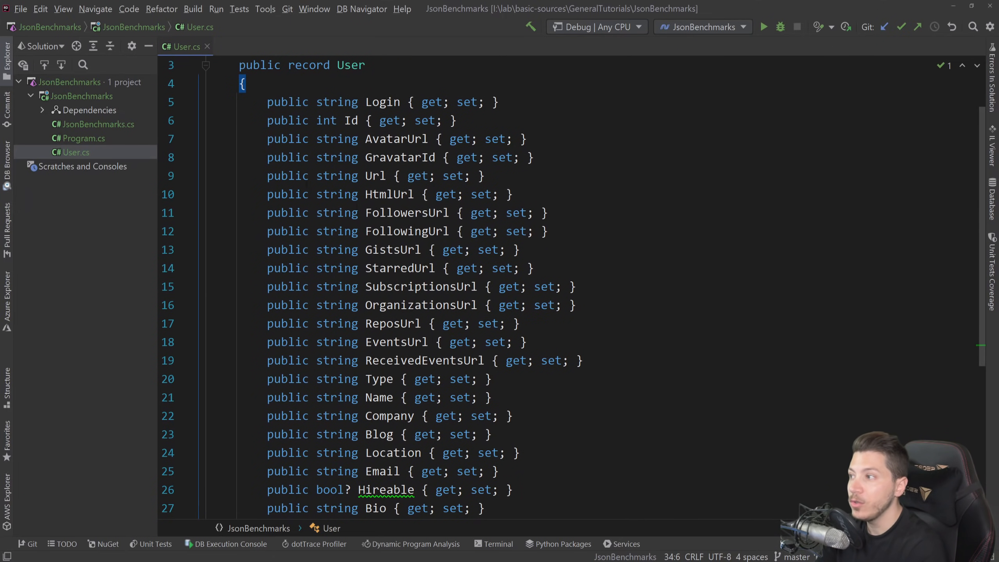
right_click(81, 95)
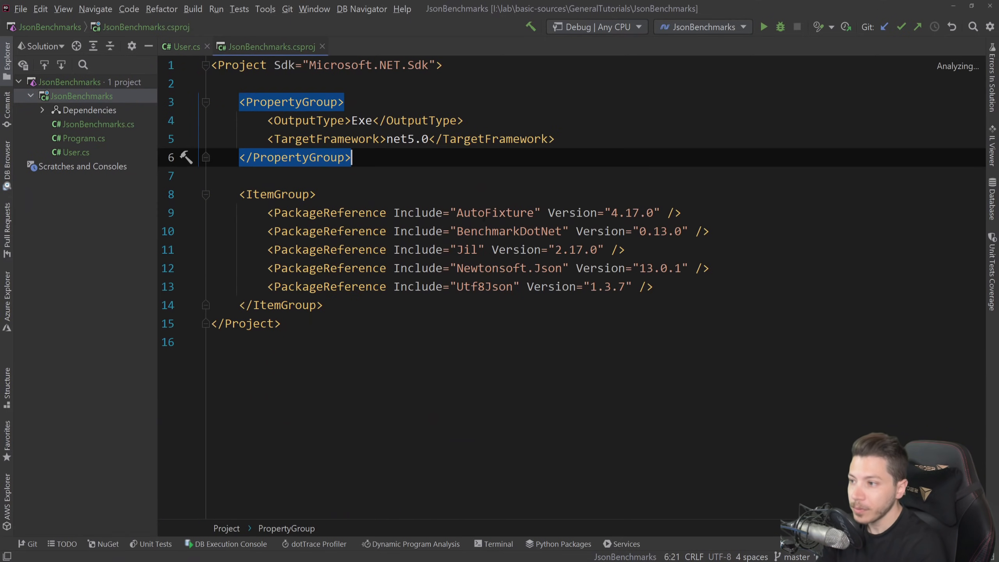
Open JsonBenchmarks.cs with the Newtonsoft, System.Text.Json, Jil and Utf8Json serialization benchmarks.
click(491, 213)
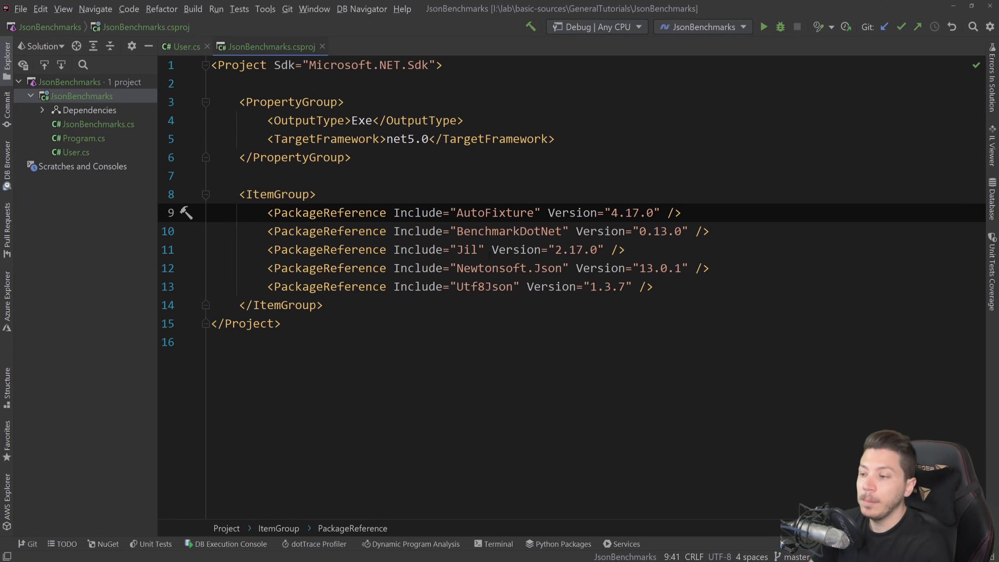
mouse_move(459, 249)
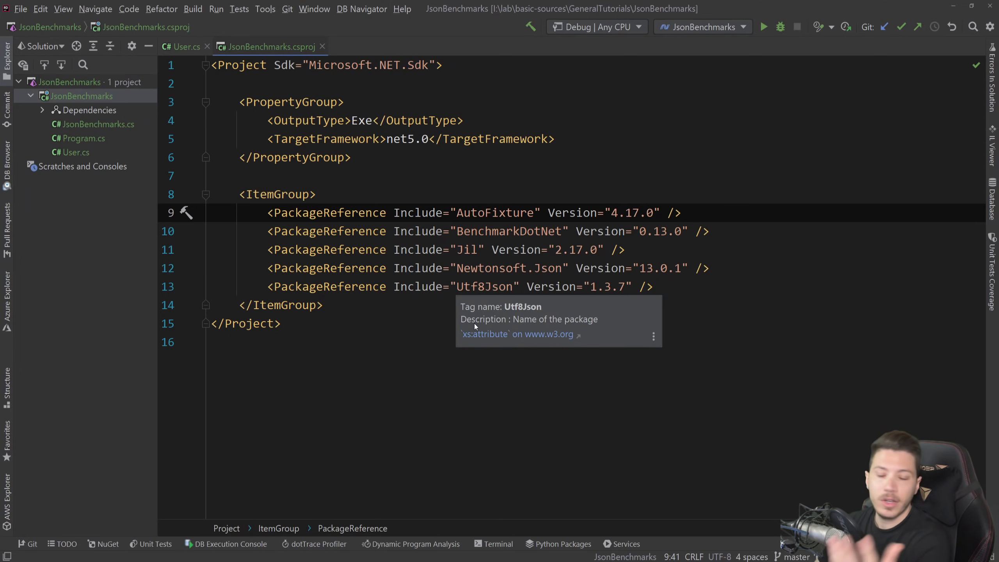
click(246, 323)
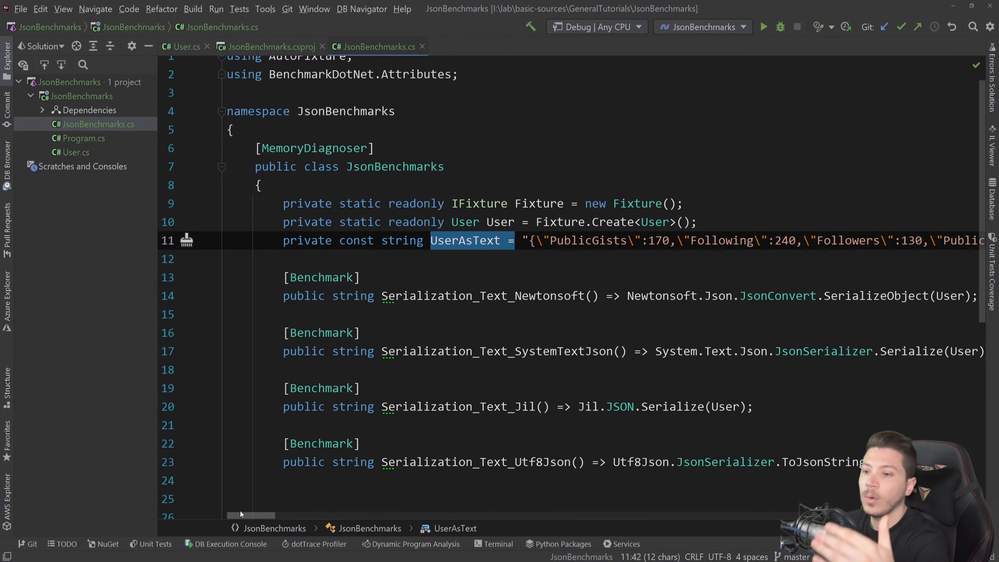
scroll(up, 3)
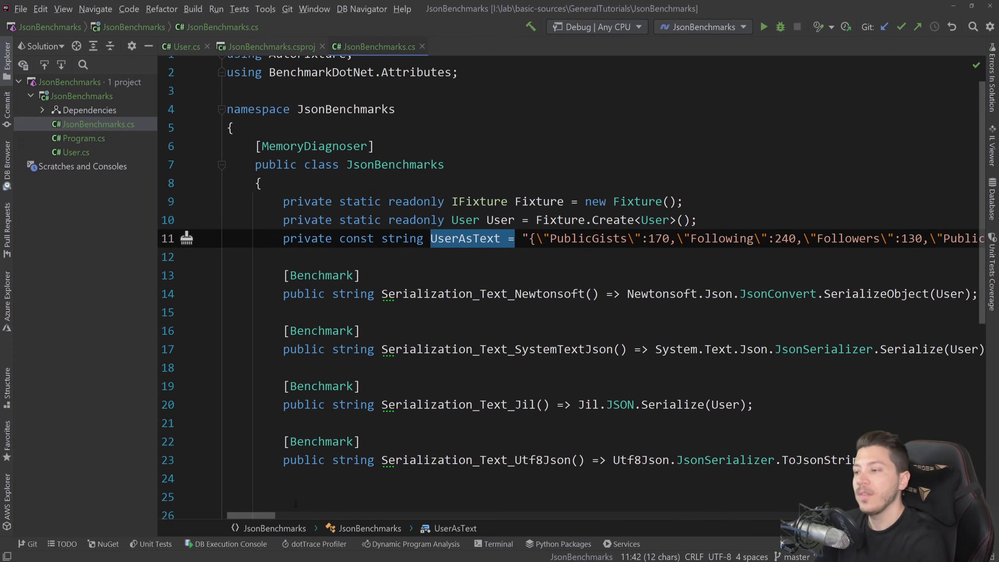
scroll(down, 3)
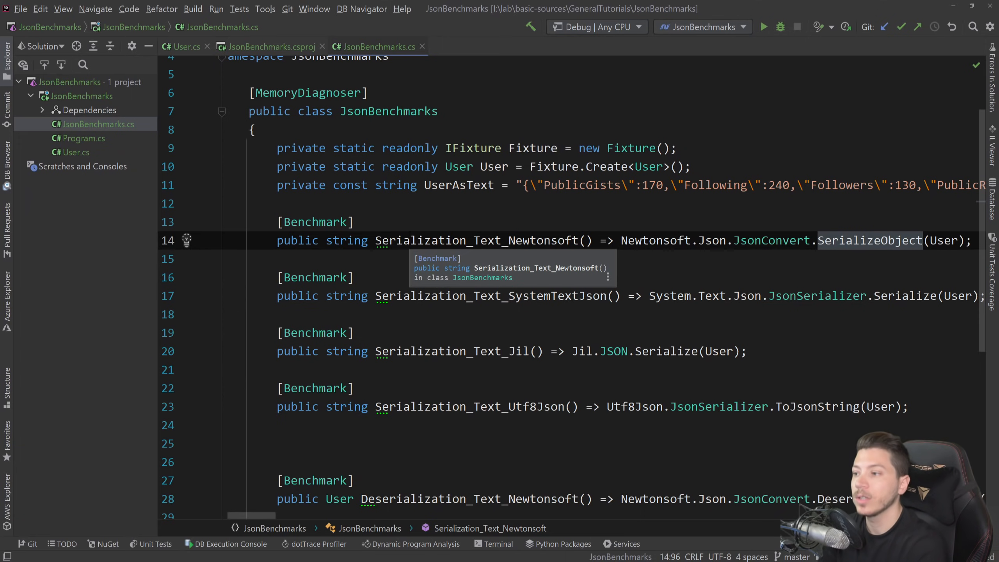
scroll(down, 3)
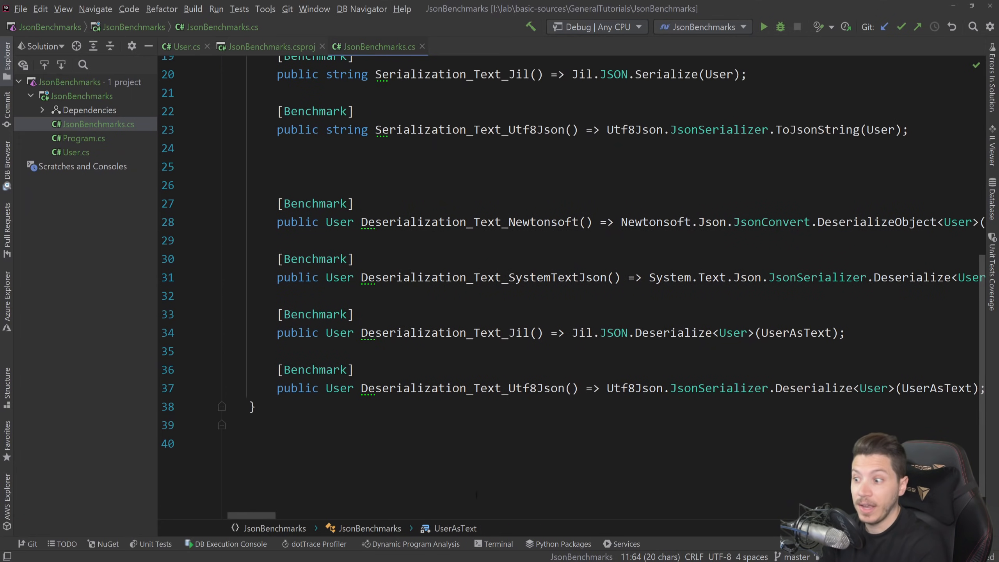
scroll(right, 3)
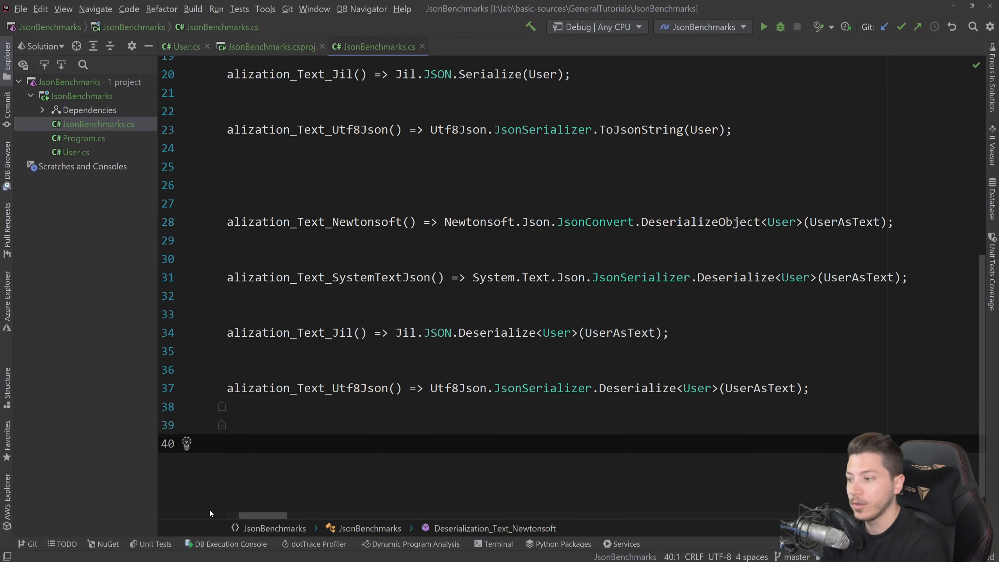
mouse_move(266, 515)
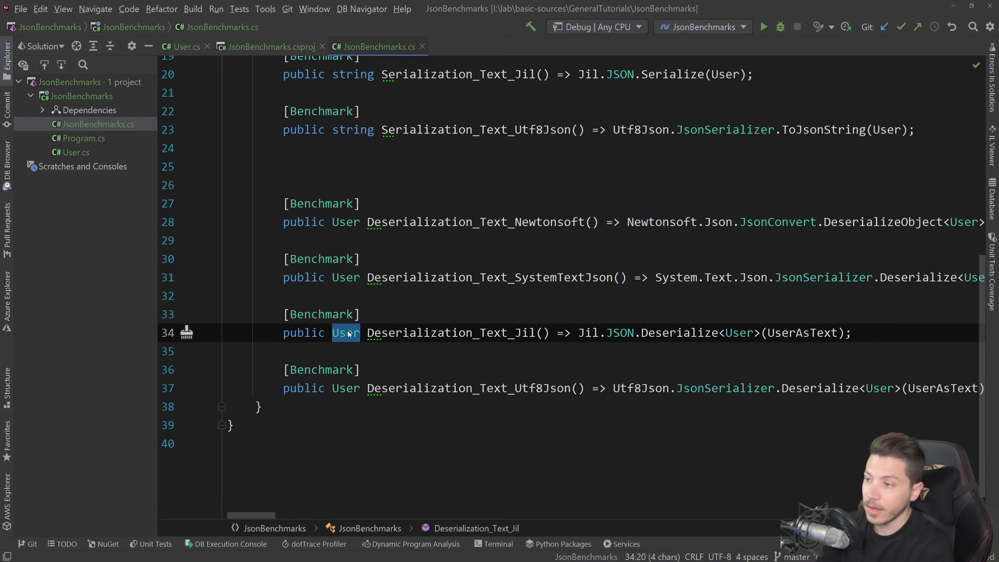
scroll(up, 3)
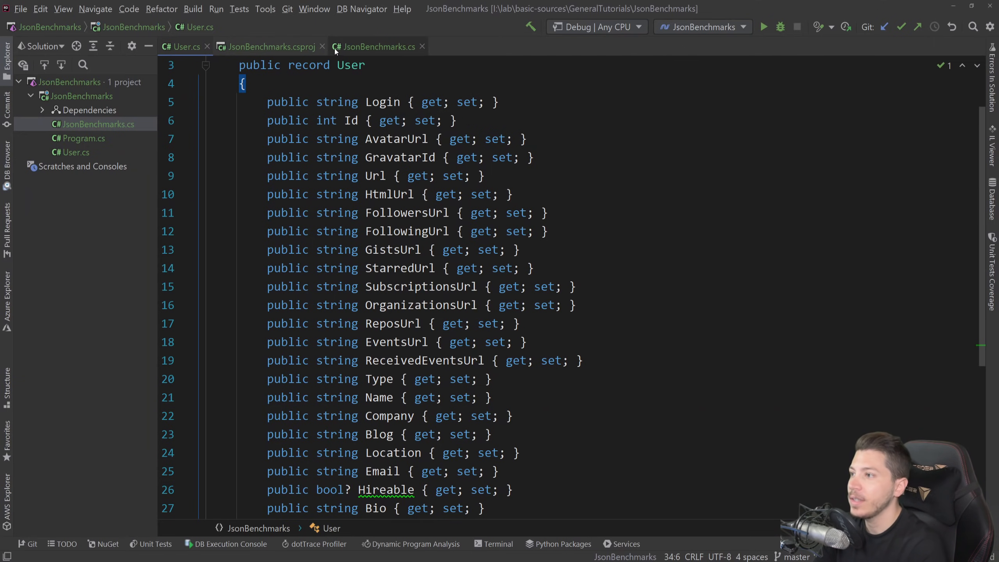
click(378, 46)
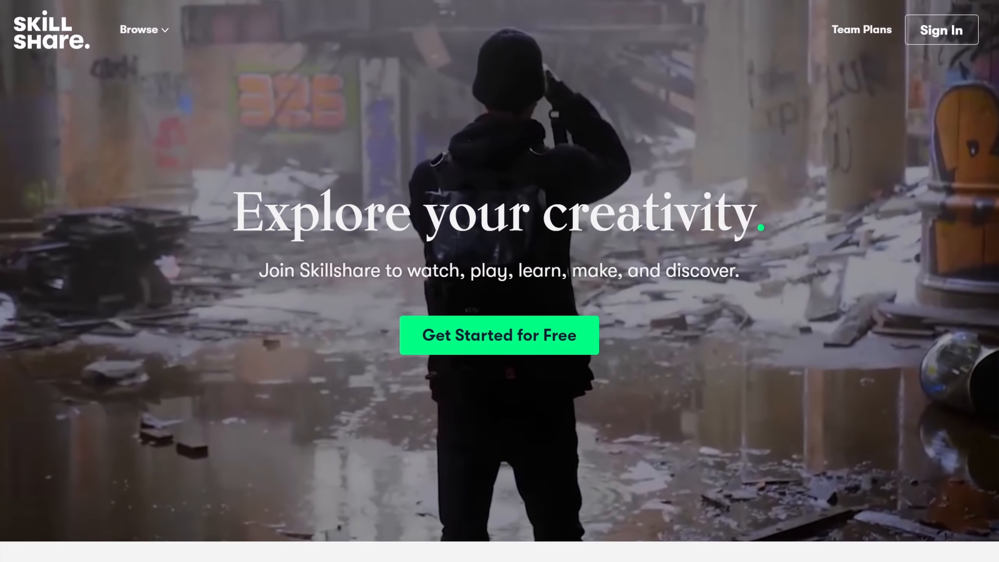
Browse the Skillshare homepage and open the Intro to UX: Designing with a User-Centered Approach class.
scroll(down, 3)
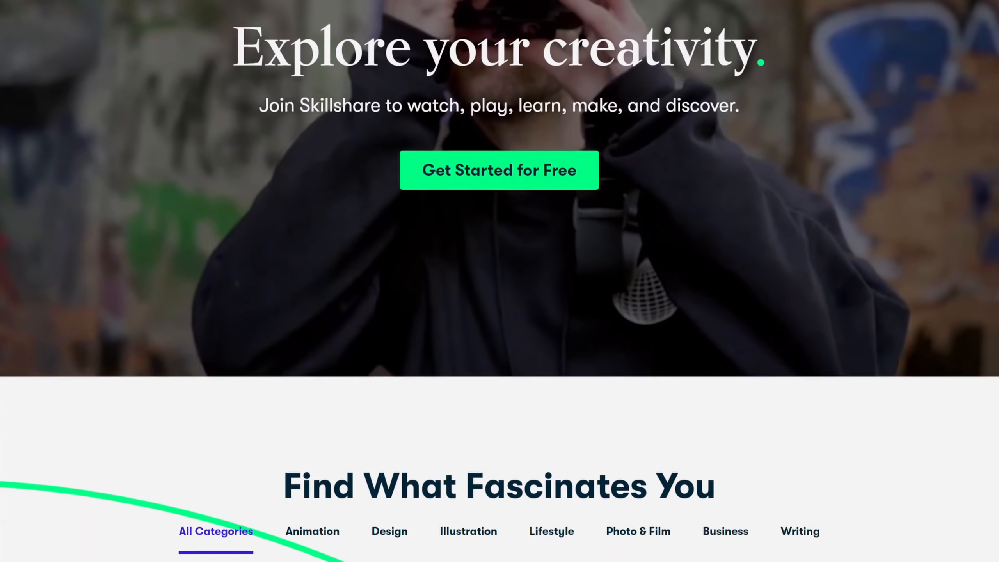
scroll(down, 3)
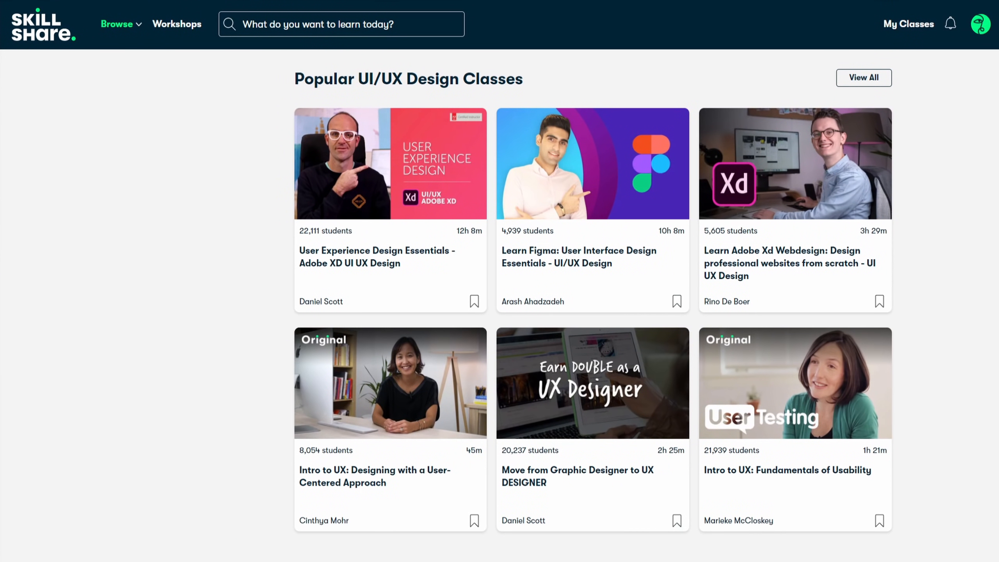
mouse_move(391, 383)
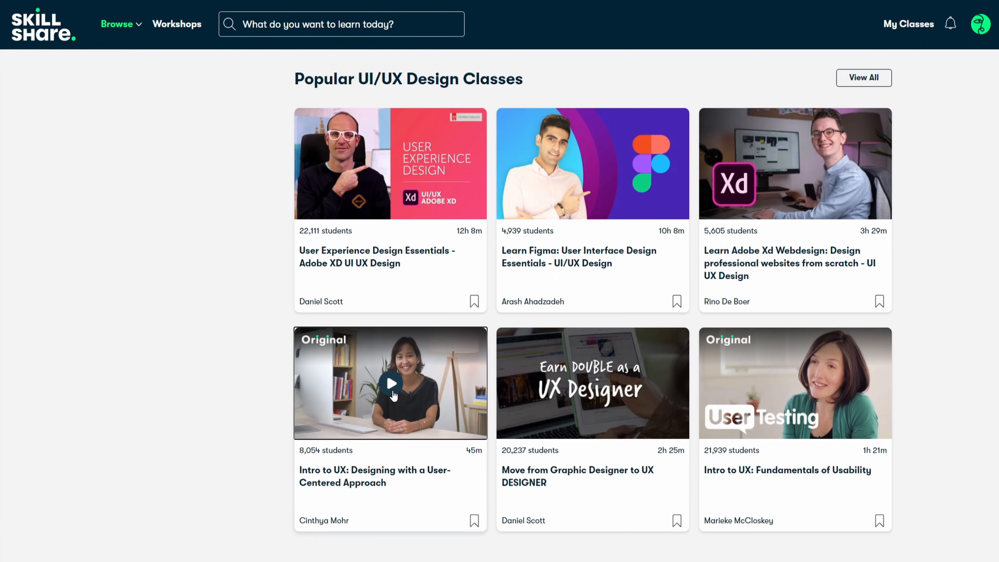
click(391, 383)
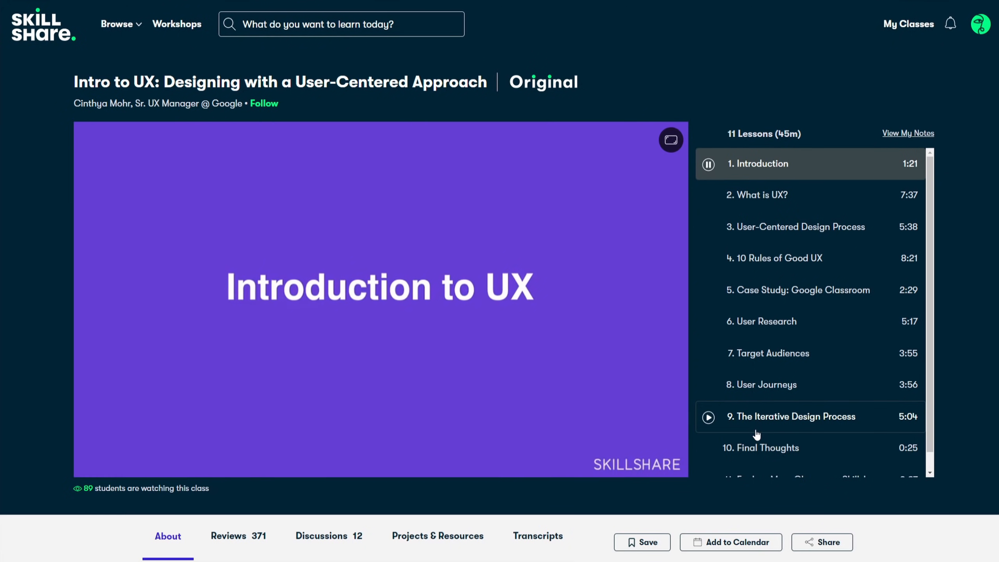
From Web Development classes, open CSS Essentials and then the Modern CSS class introduction.
click(116, 25)
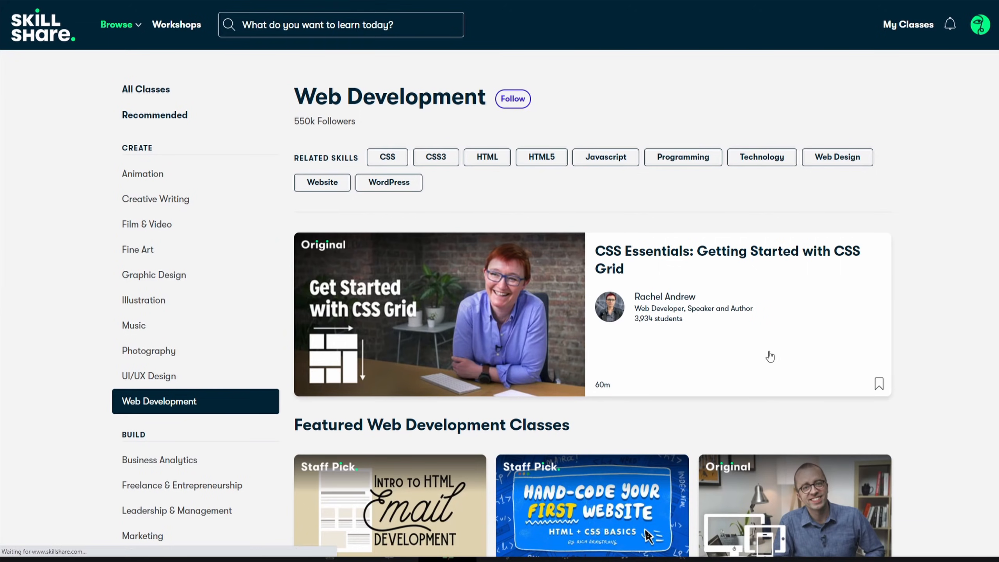
click(438, 314)
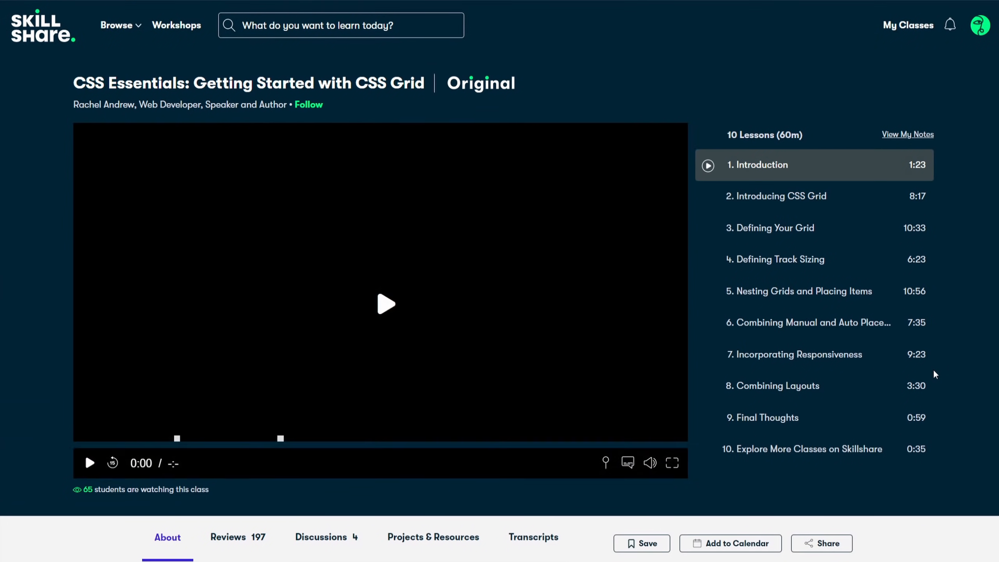
click(385, 304)
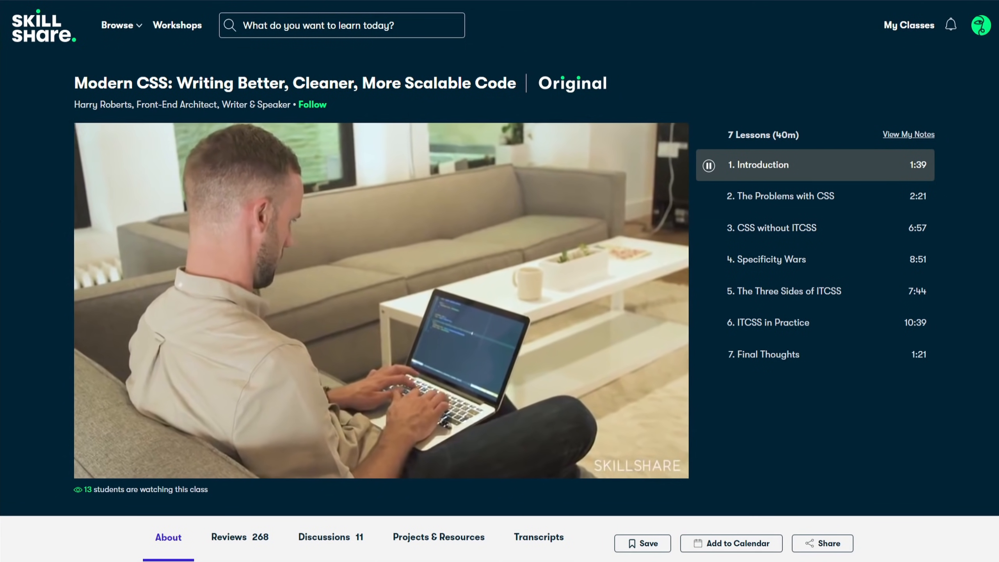
Search Skillshare for 'web development' and open the Web Development results.
click(117, 25)
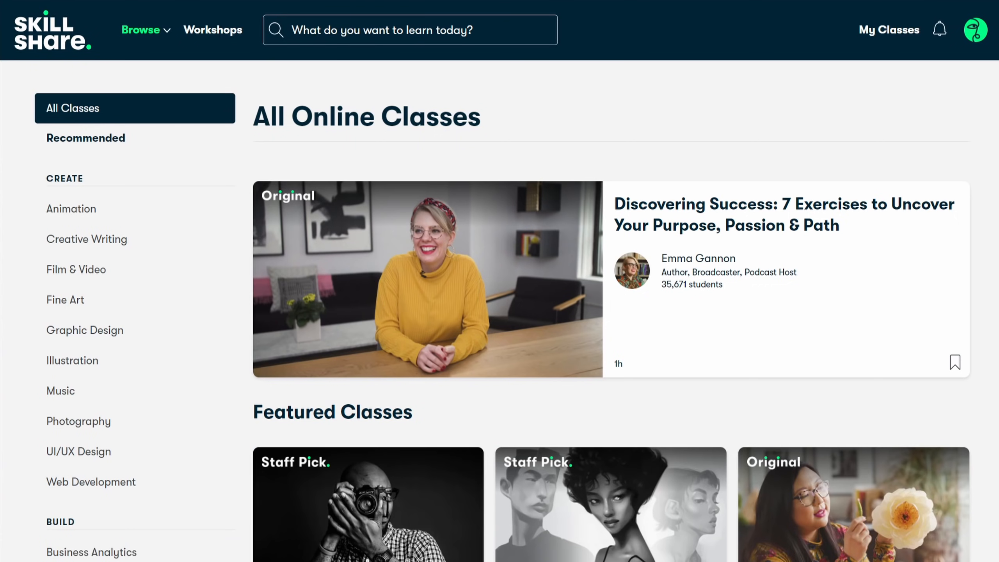
click(410, 30)
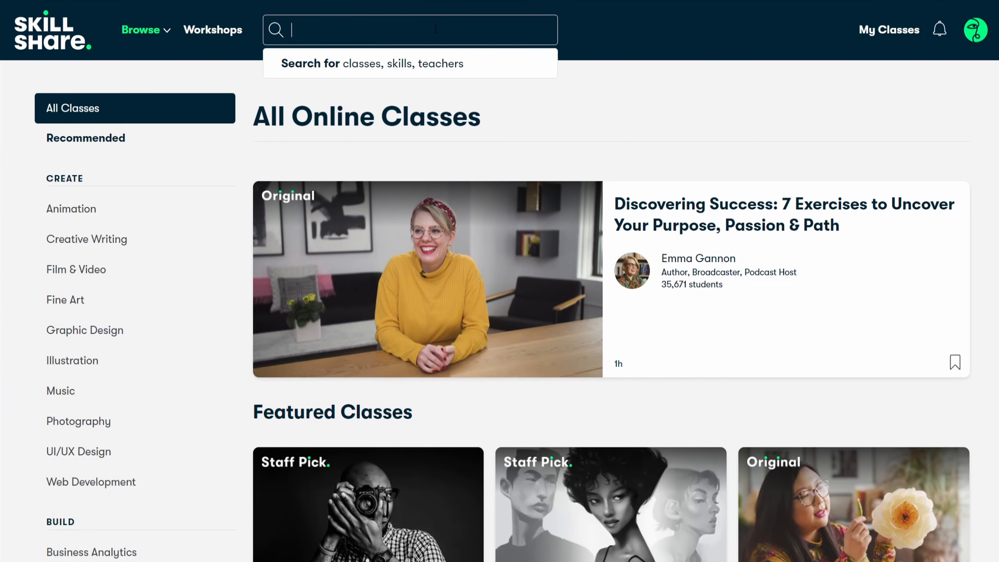
text(web development)
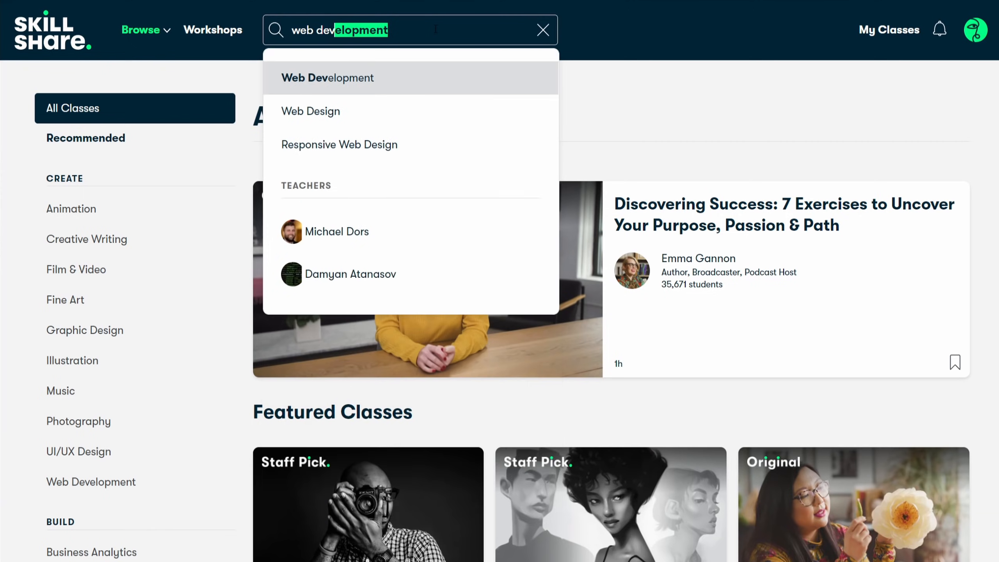
click(327, 77)
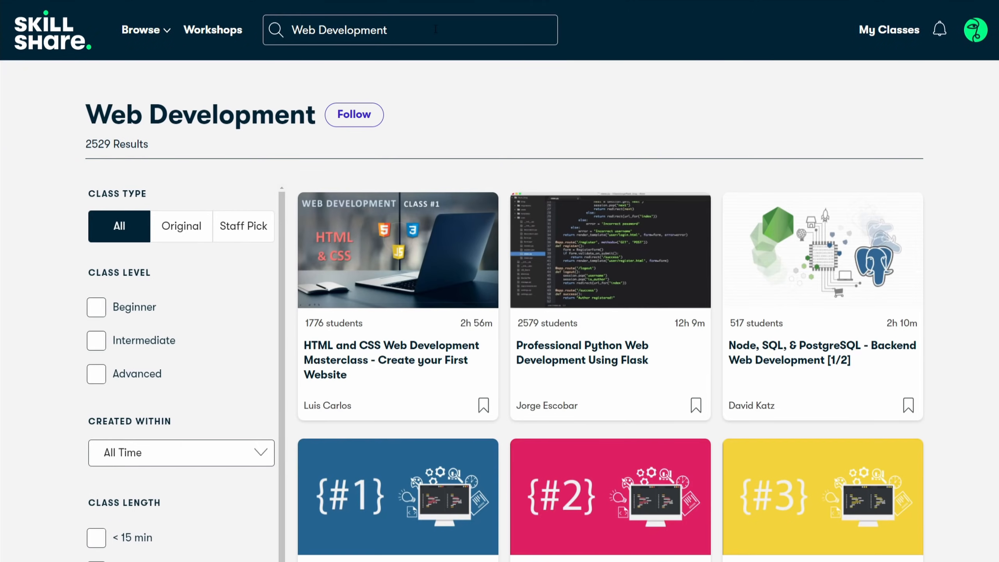
Scroll through the list of matching Web Development classes.
scroll(down, 3)
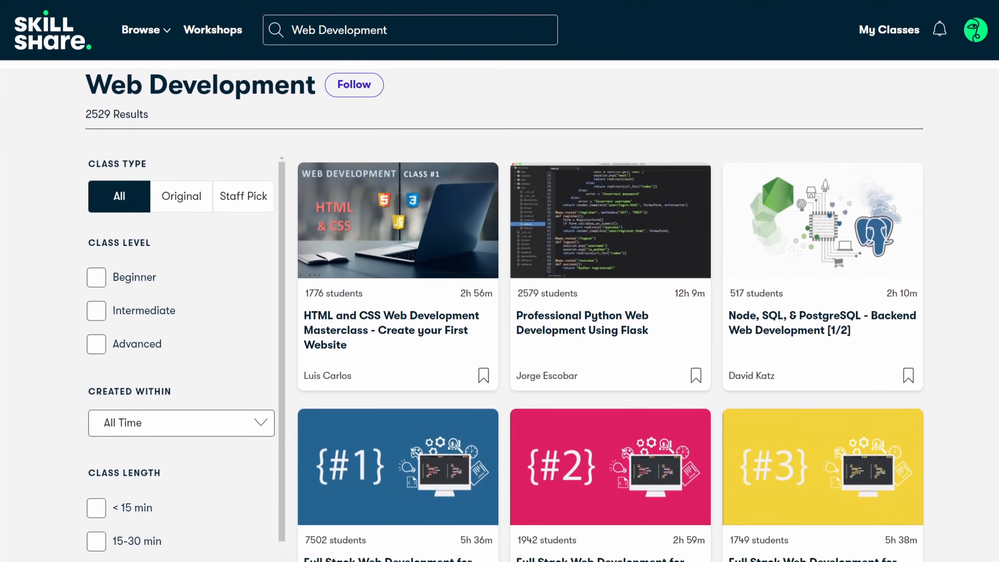
scroll(down, 3)
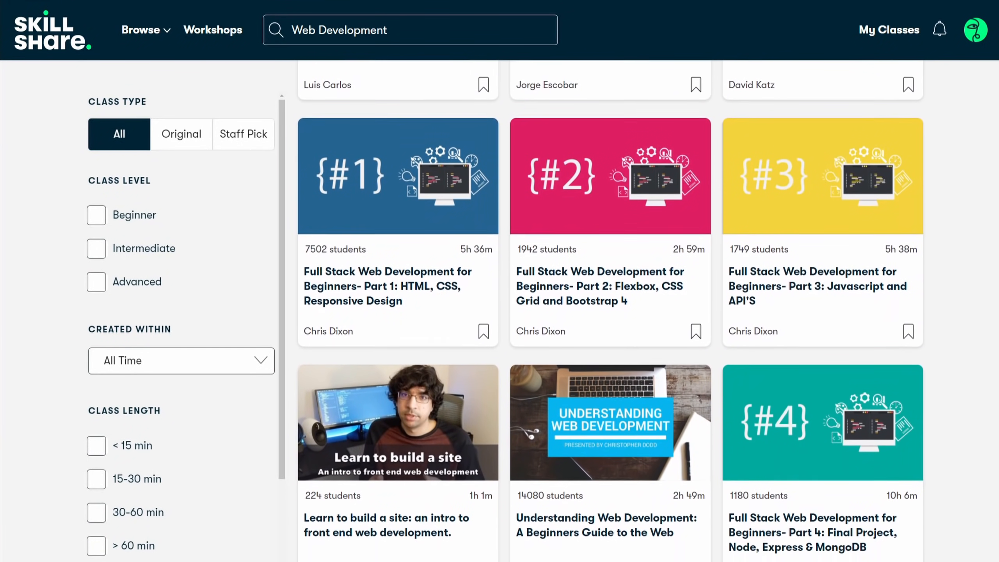
scroll(down, 3)
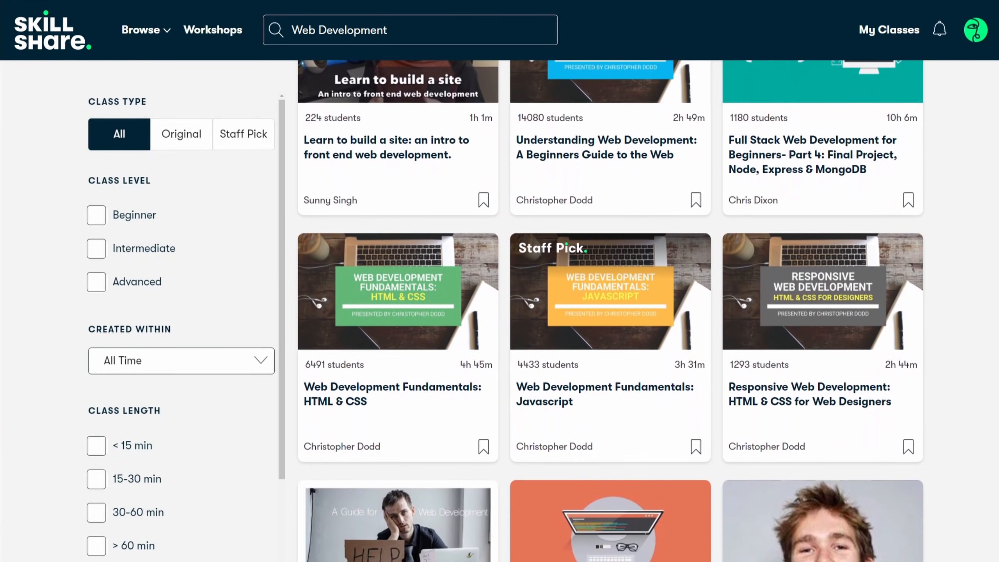
scroll(down, 3)
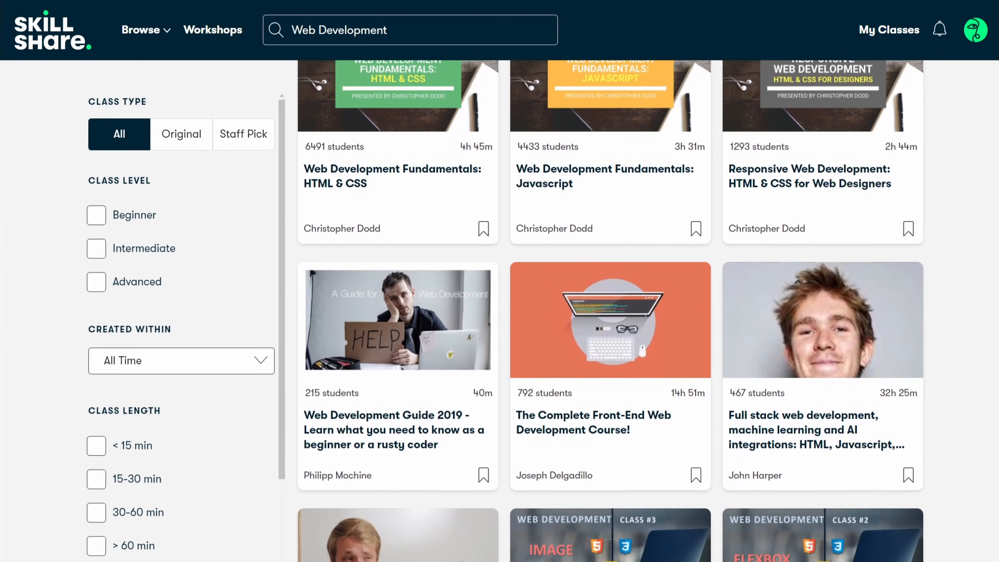
scroll(down, 3)
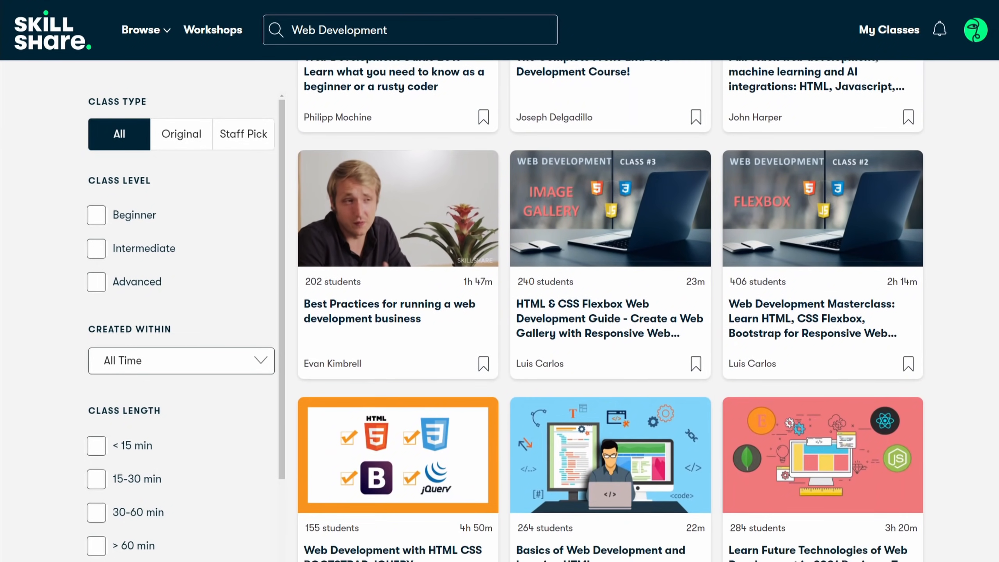
scroll(down, 3)
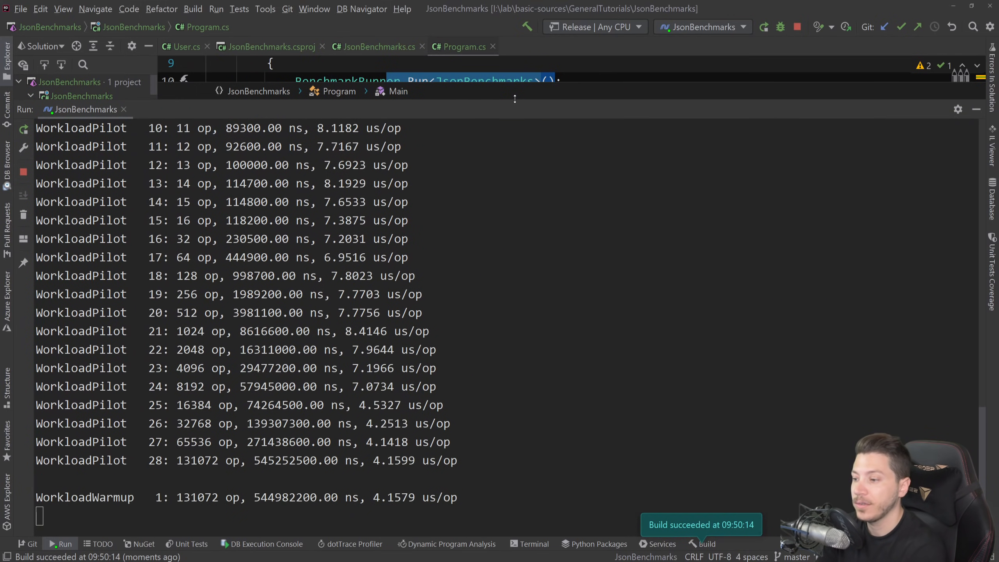
Scroll the Run tool window to follow the BenchmarkDotNet output through warmup into measurements.
scroll(down, 3)
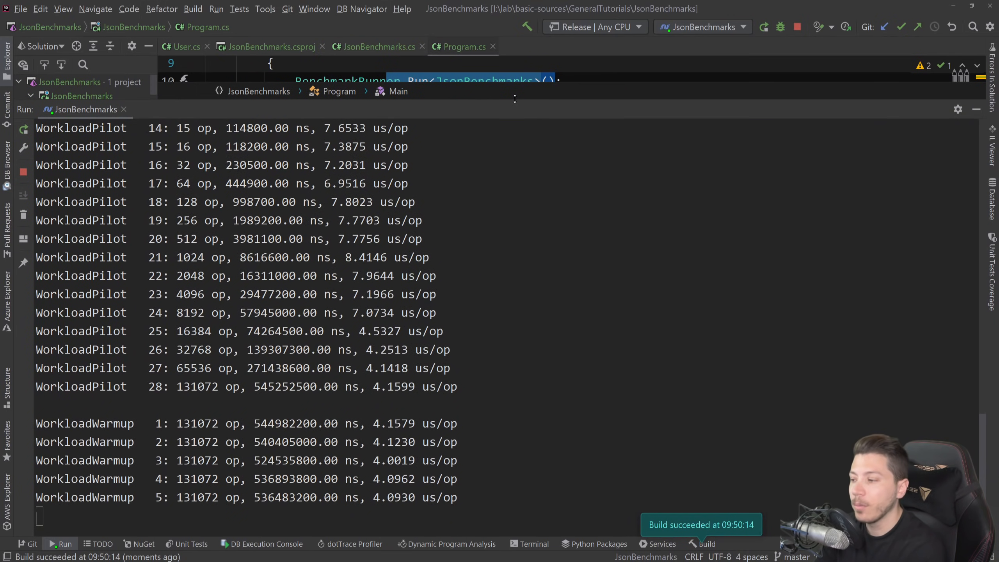
scroll(down, 3)
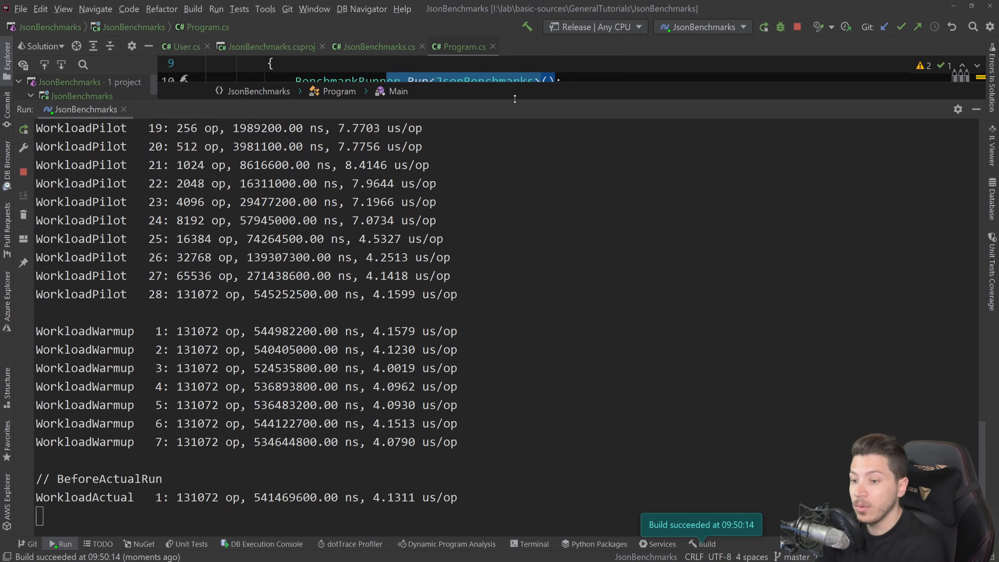
scroll(down, 3)
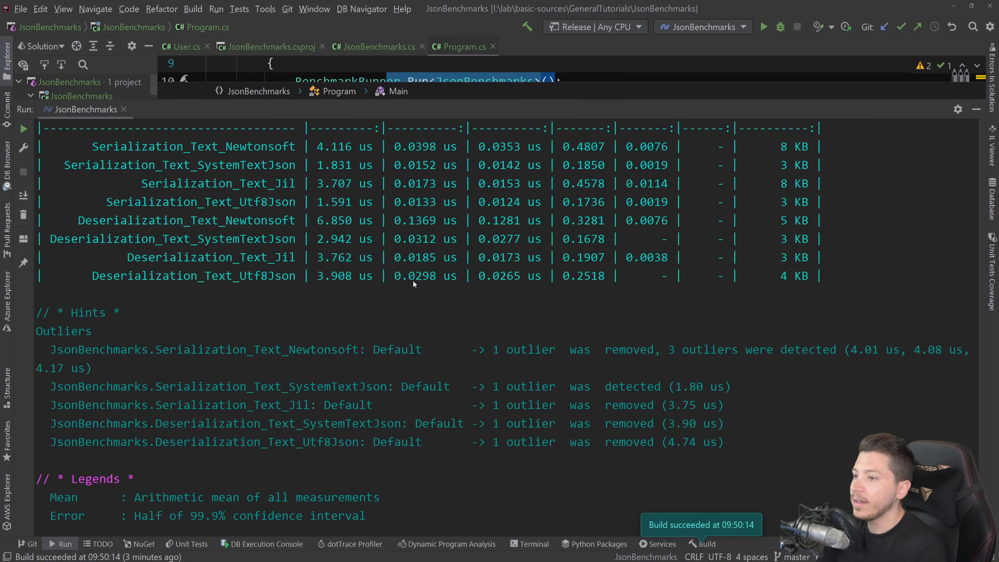
Scroll the Run console up to the results table for the eight serialization and deserialization methods.
scroll(up, 3)
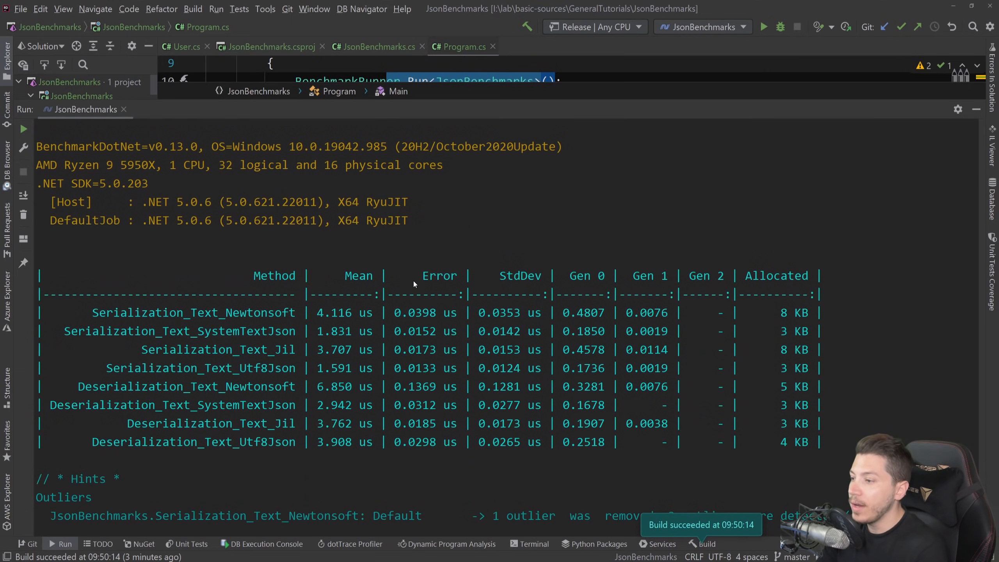
mouse_move(366, 338)
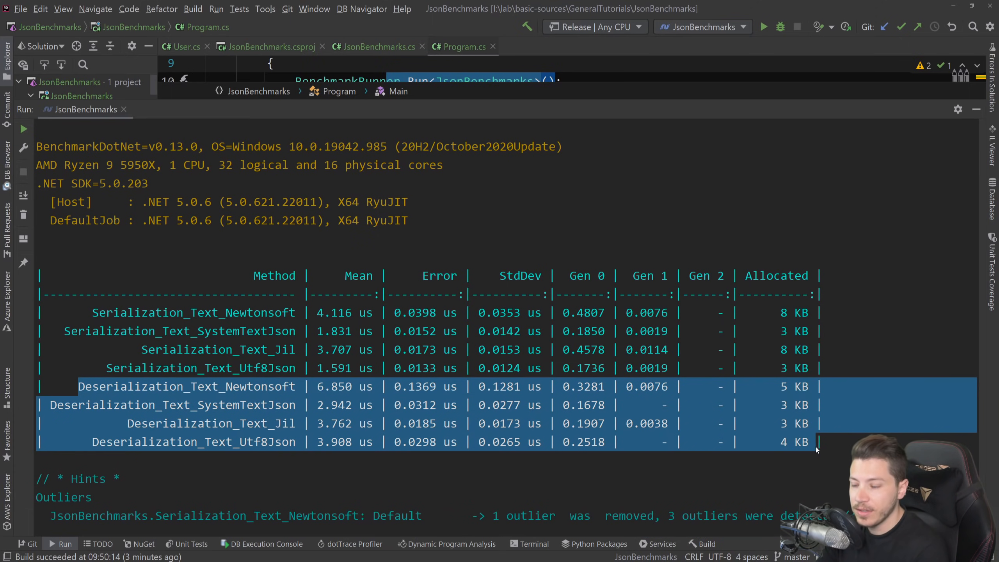
mouse_move(100, 309)
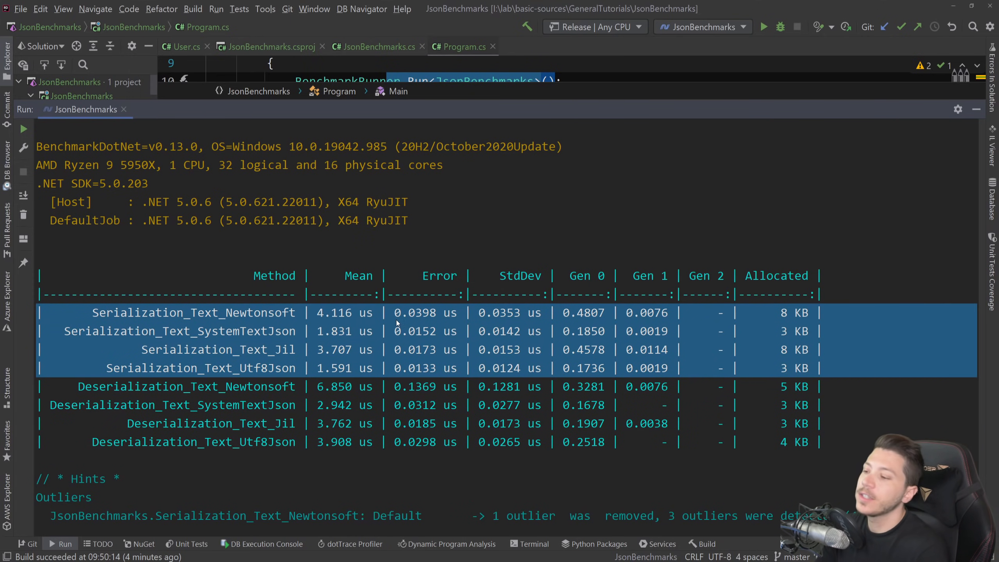
mouse_move(350, 328)
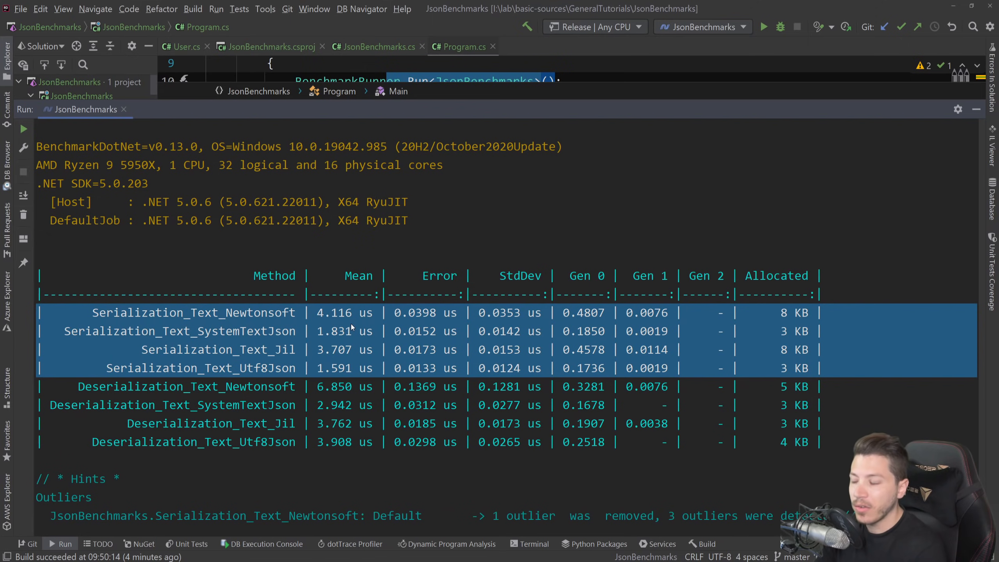
mouse_move(652, 307)
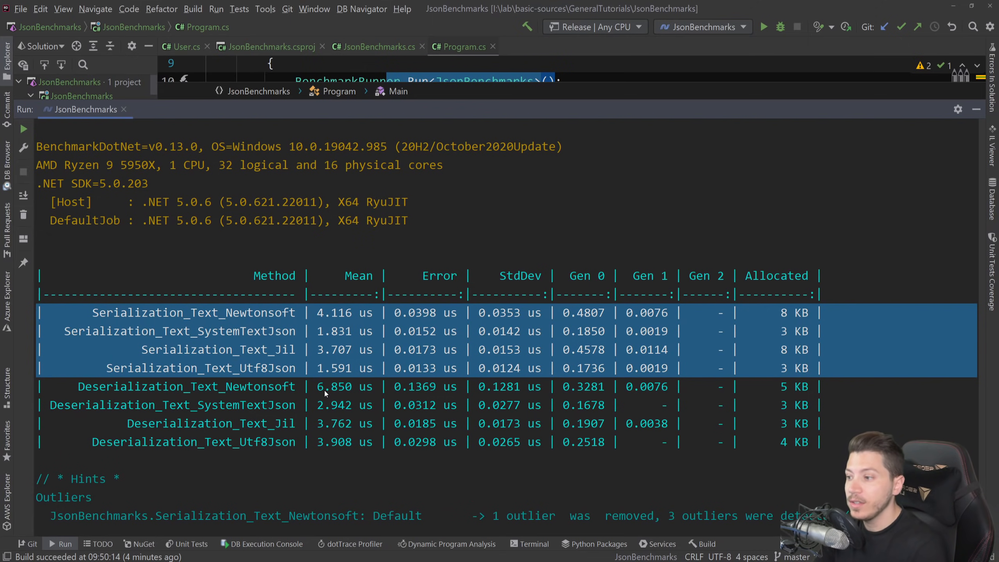
click(192, 386)
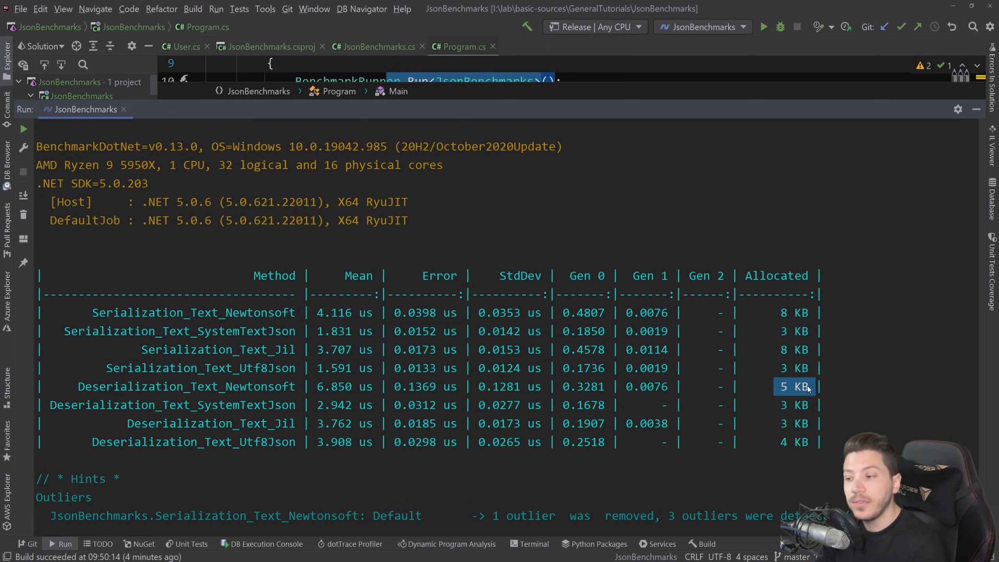
mouse_move(415, 412)
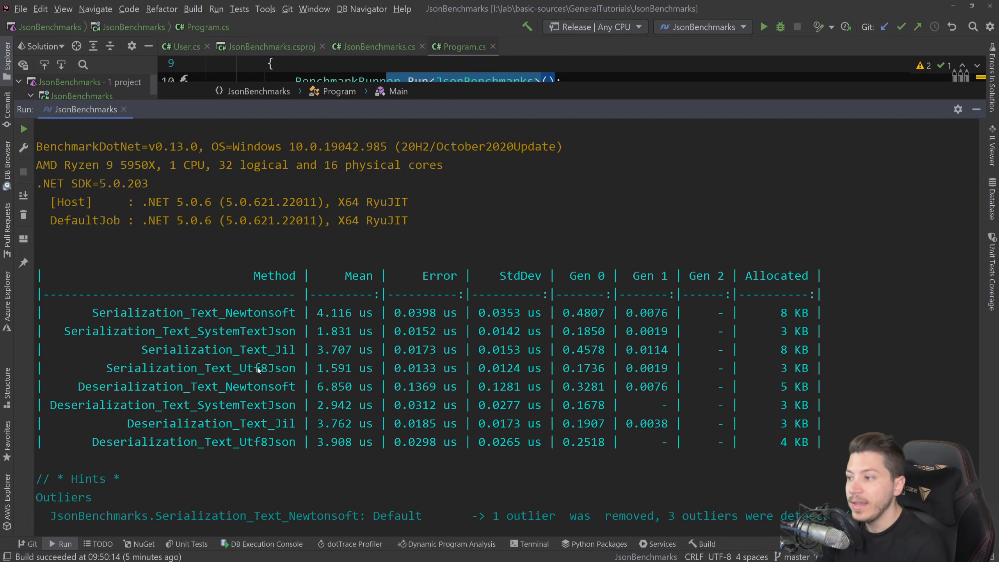
mouse_move(258, 371)
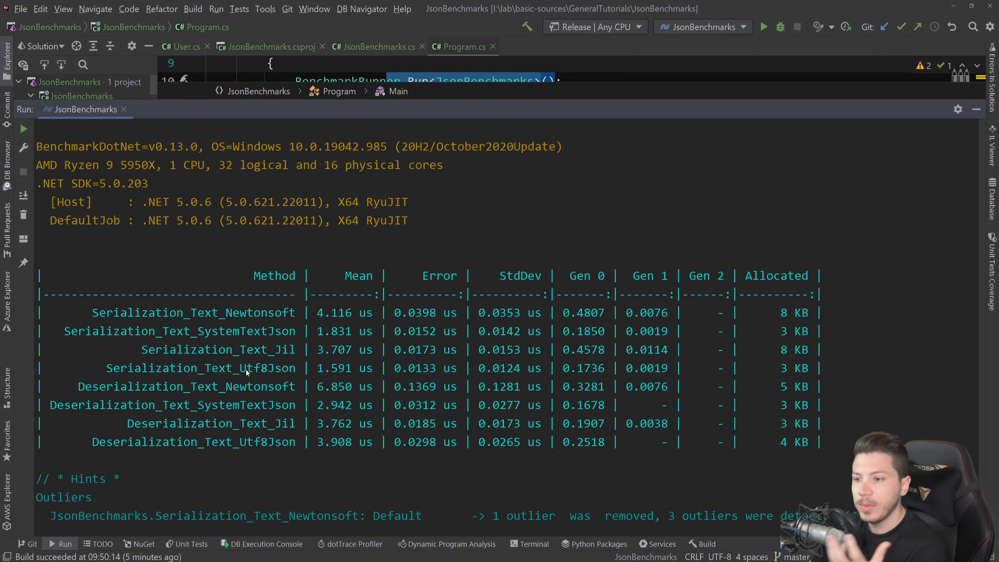
double_click(782, 368)
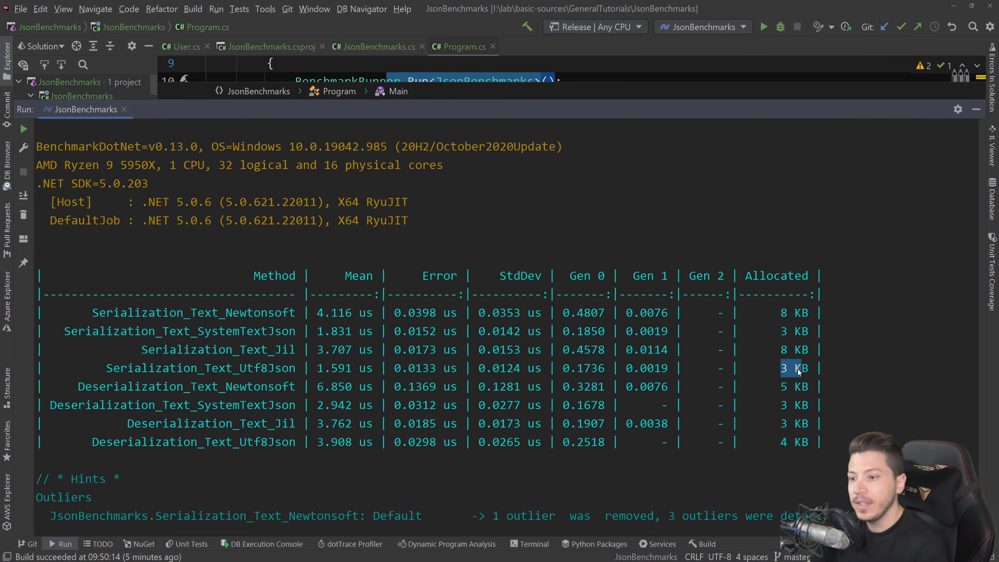
mouse_move(245, 331)
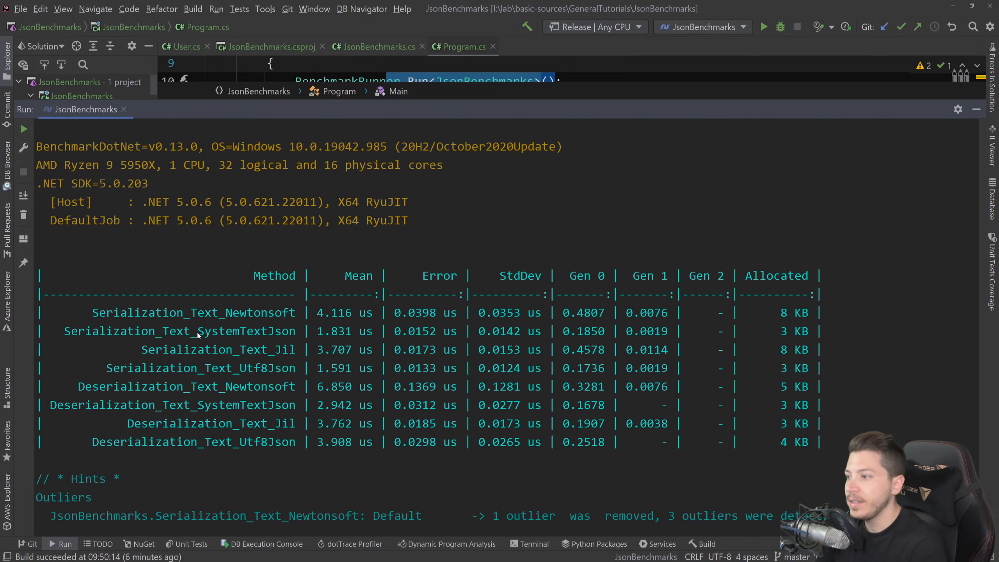
mouse_move(266, 342)
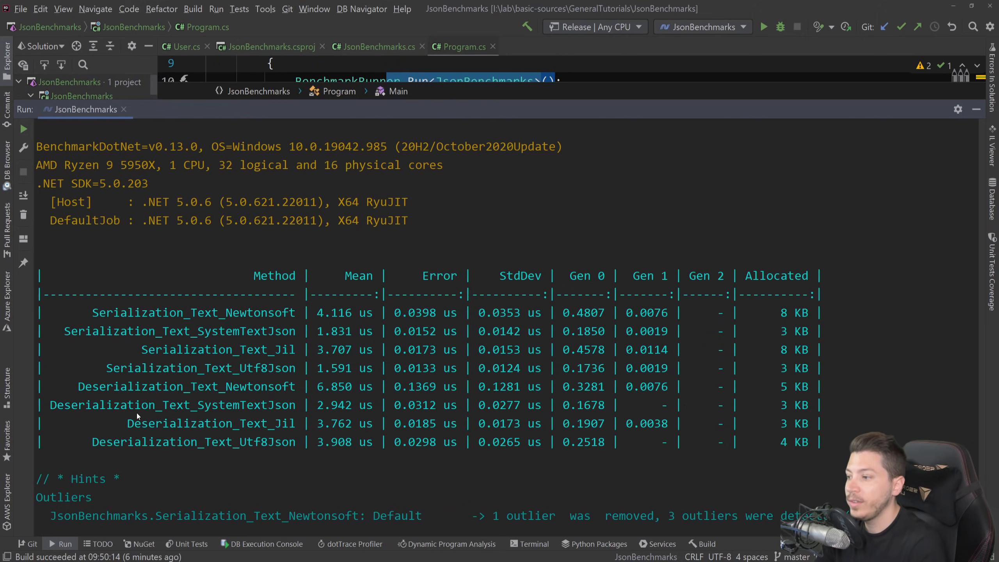
mouse_move(255, 424)
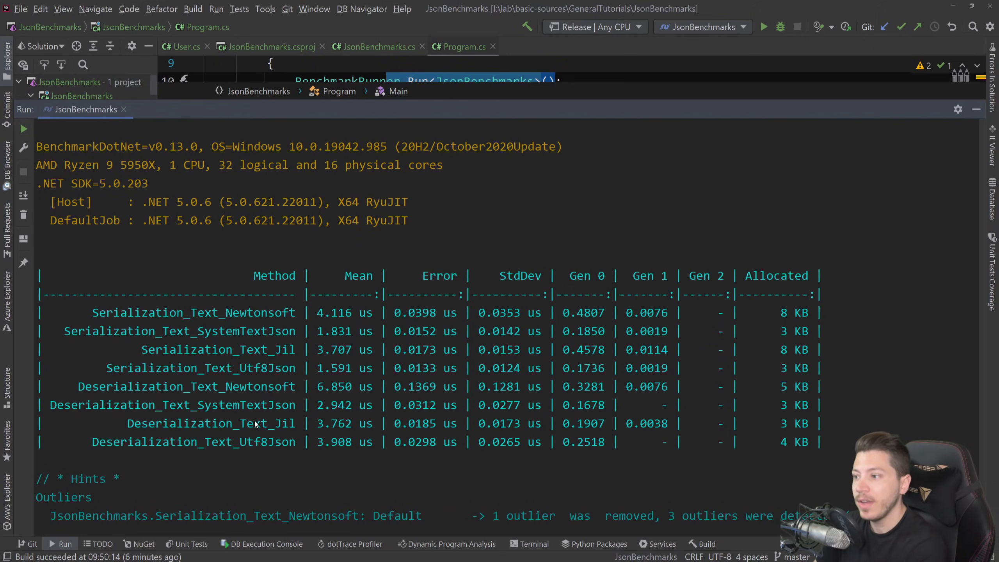
mouse_move(724, 487)
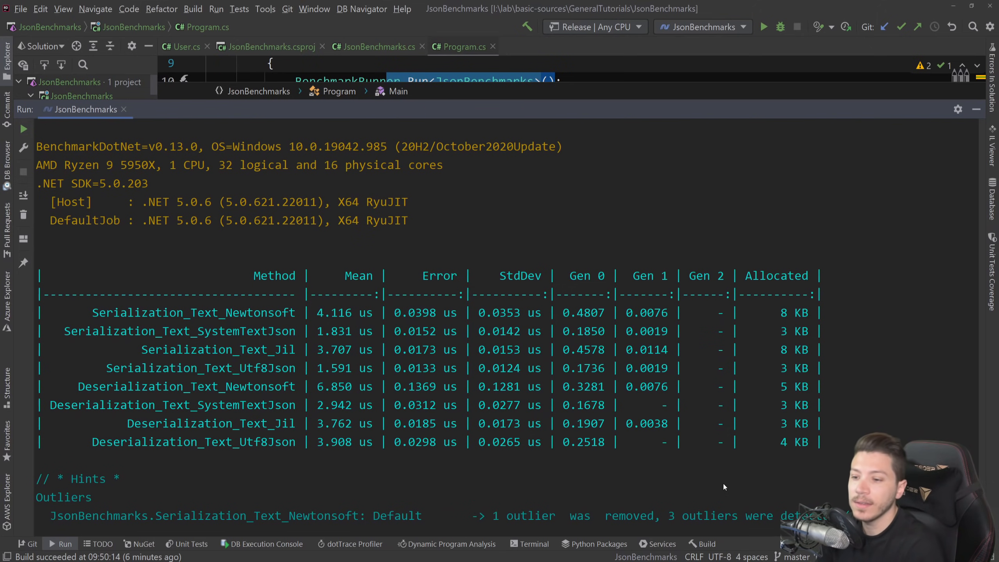
mouse_move(246, 408)
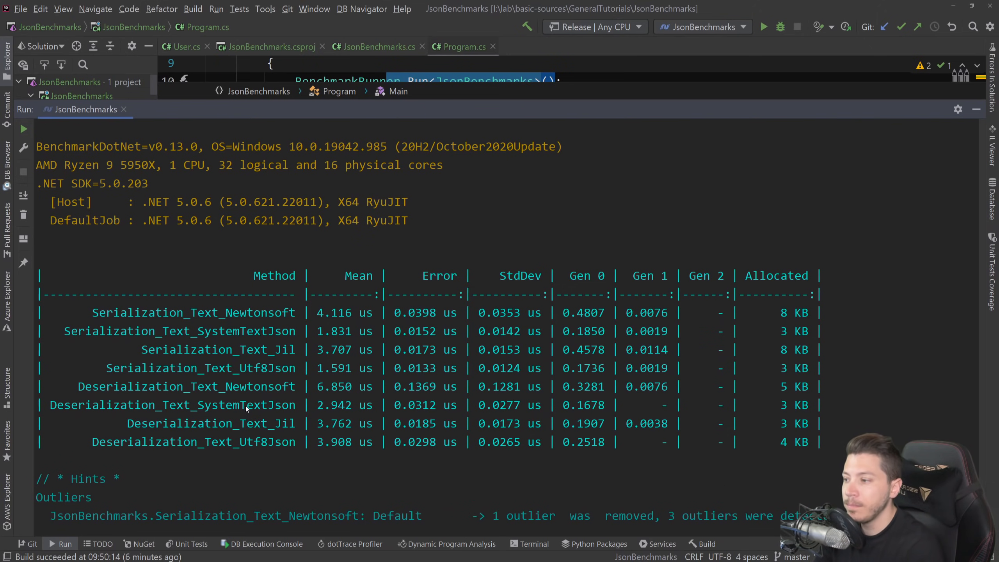
mouse_move(265, 454)
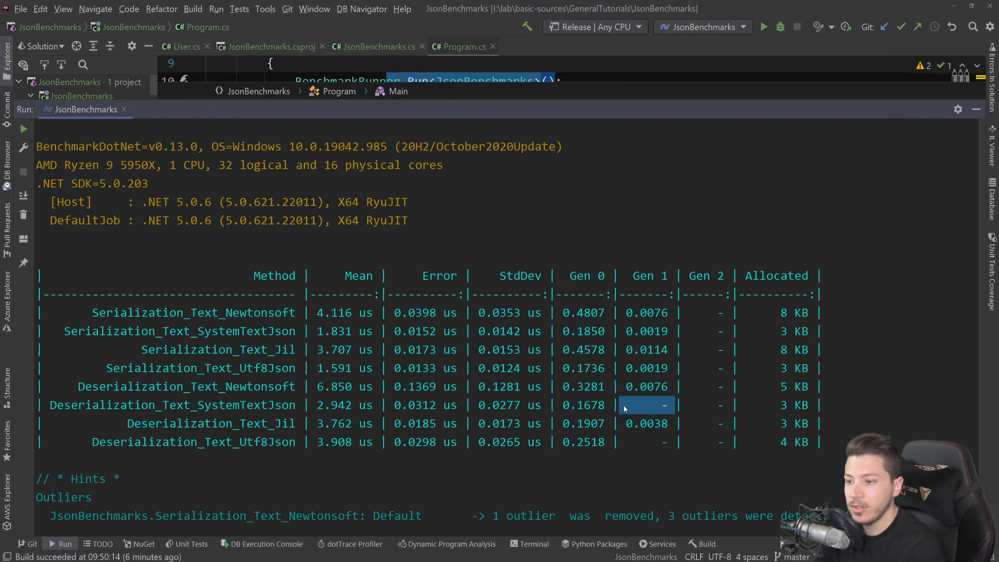
mouse_move(637, 424)
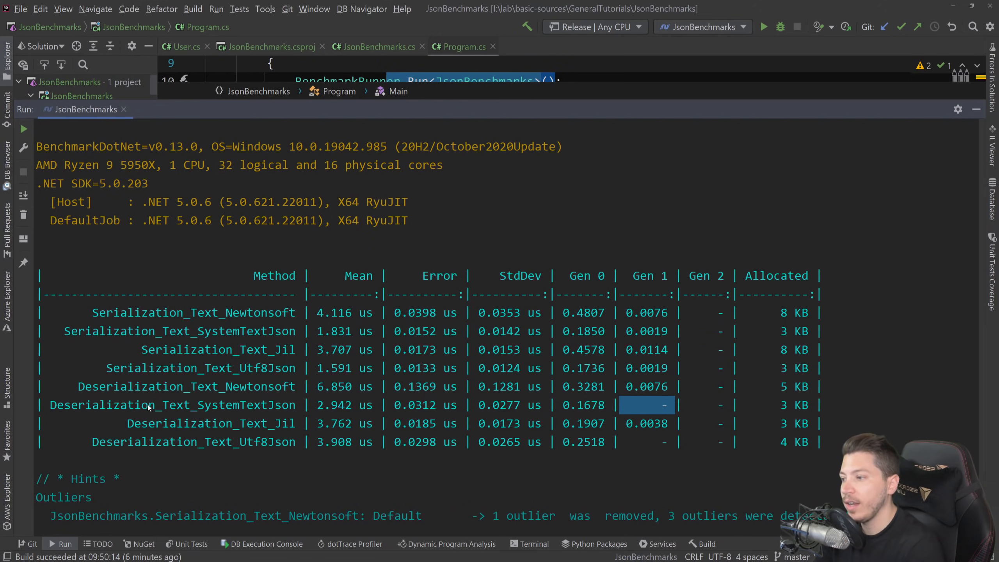
mouse_move(209, 414)
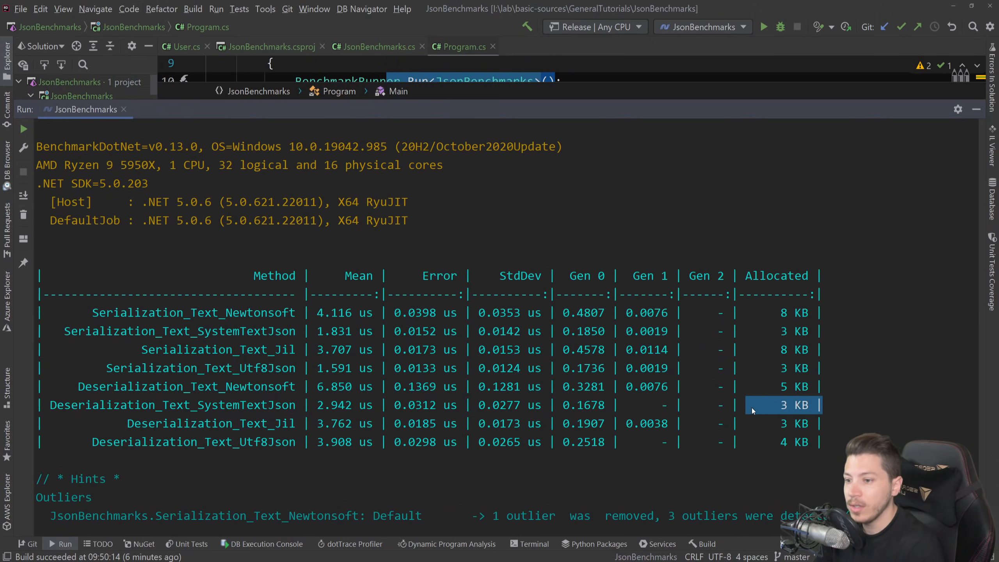
mouse_move(380, 441)
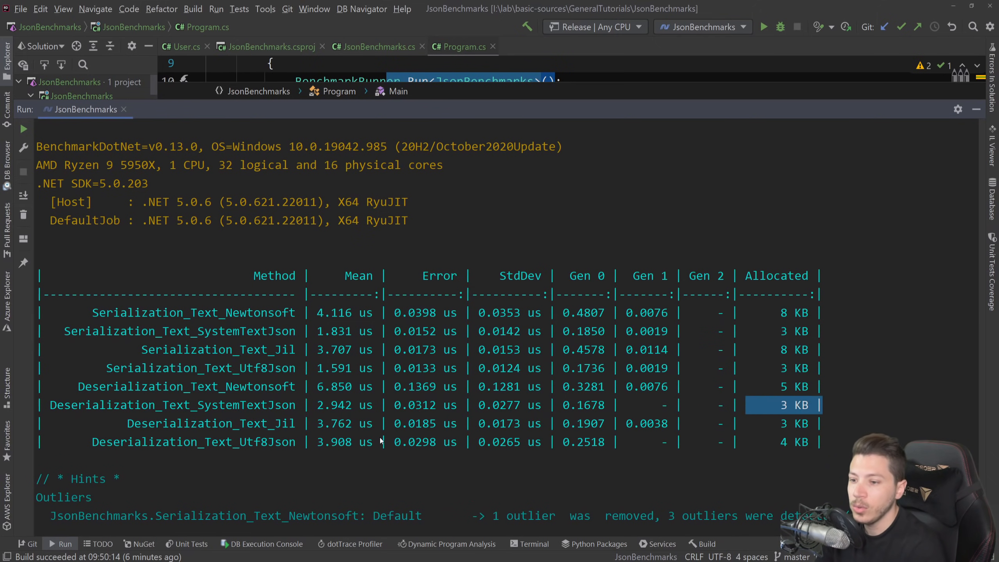
mouse_move(295, 356)
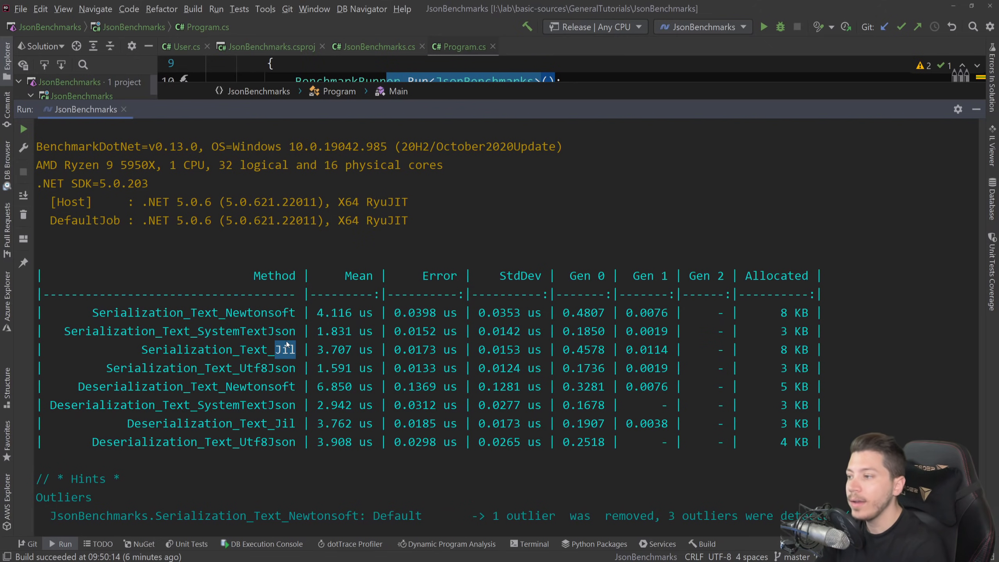
mouse_move(189, 356)
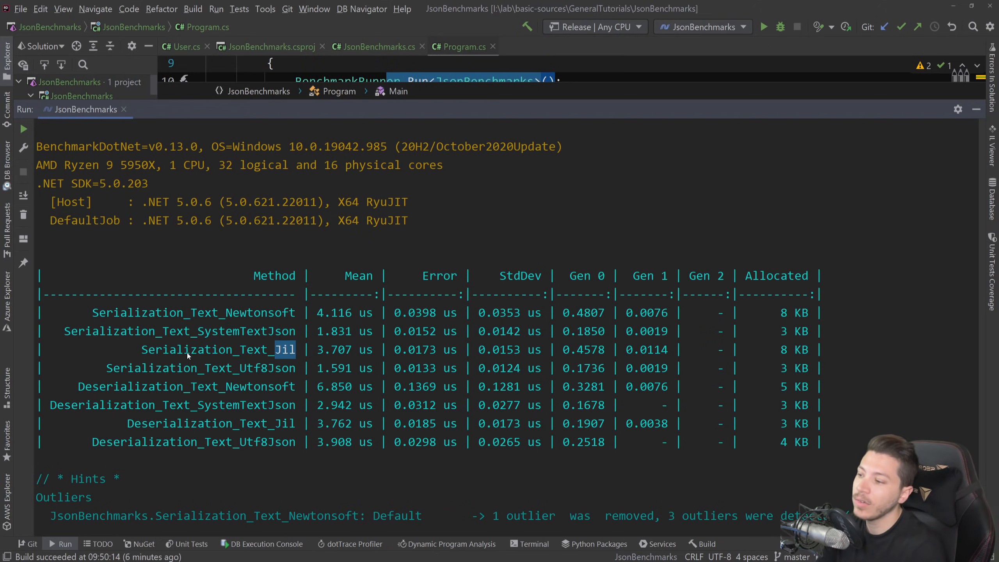
mouse_move(349, 355)
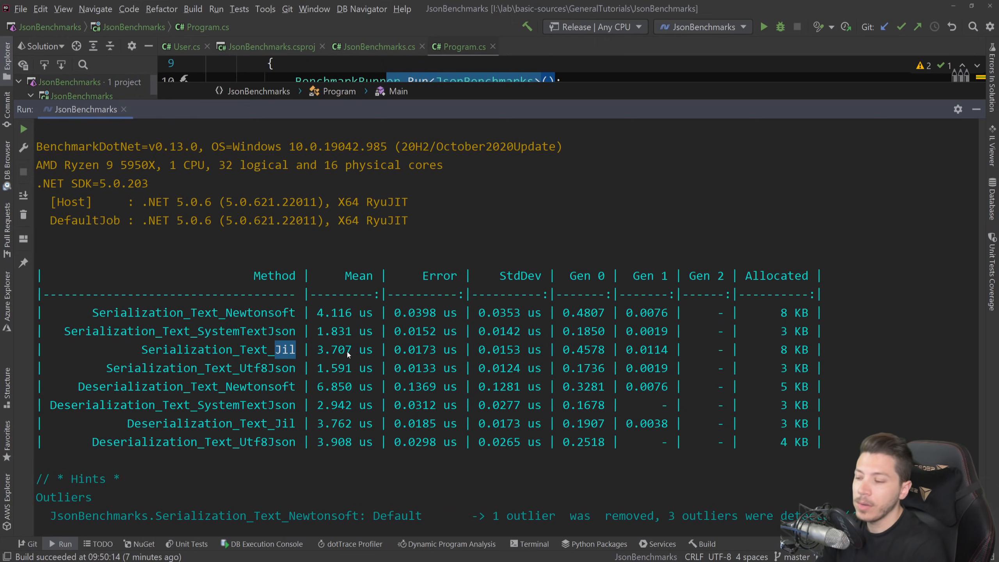
mouse_move(279, 319)
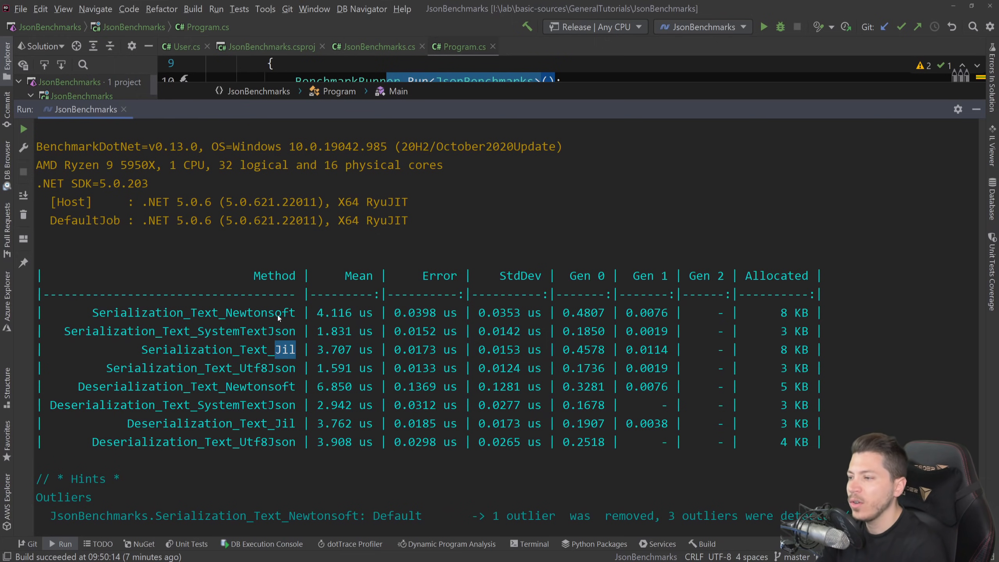
mouse_move(286, 319)
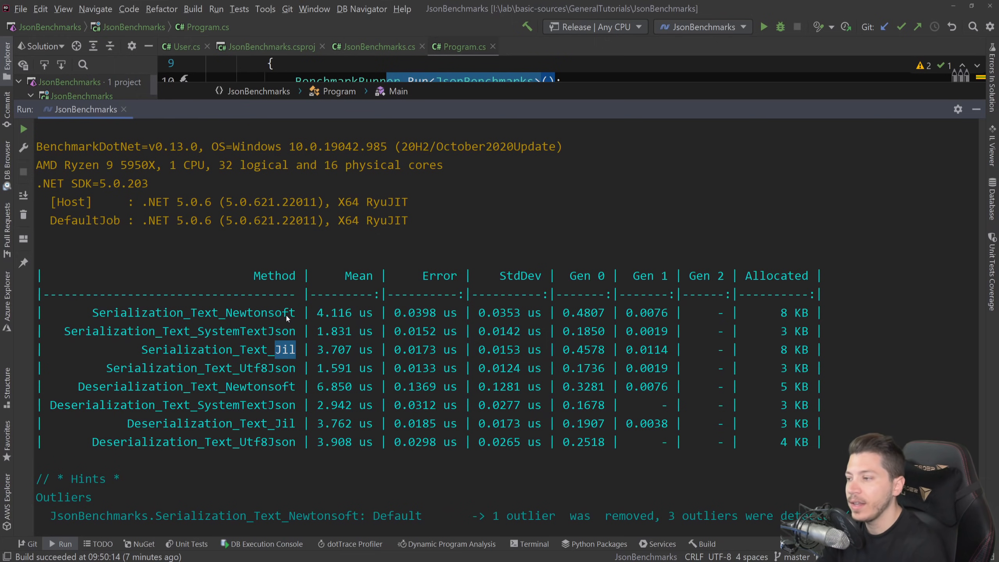
mouse_move(303, 318)
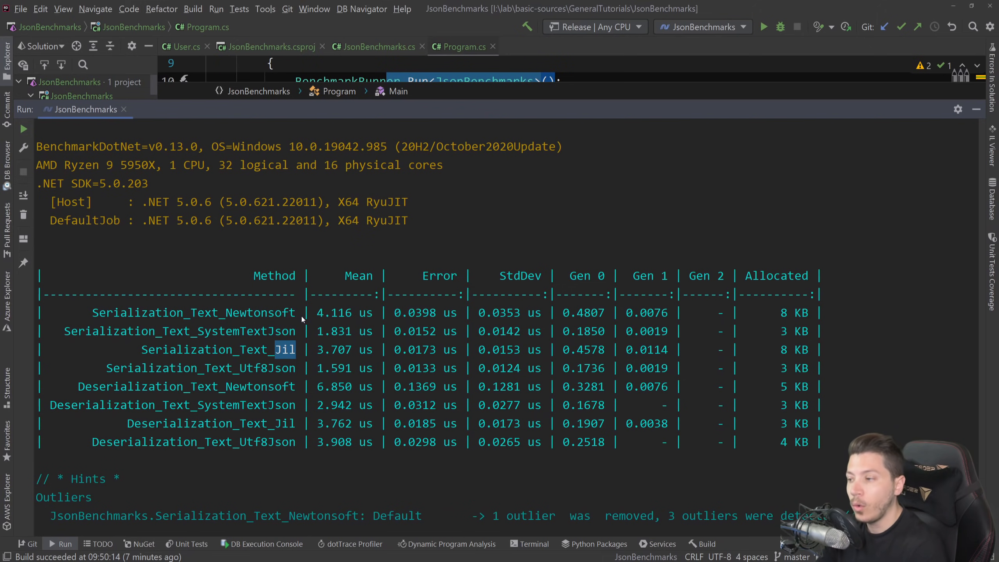
mouse_move(771, 349)
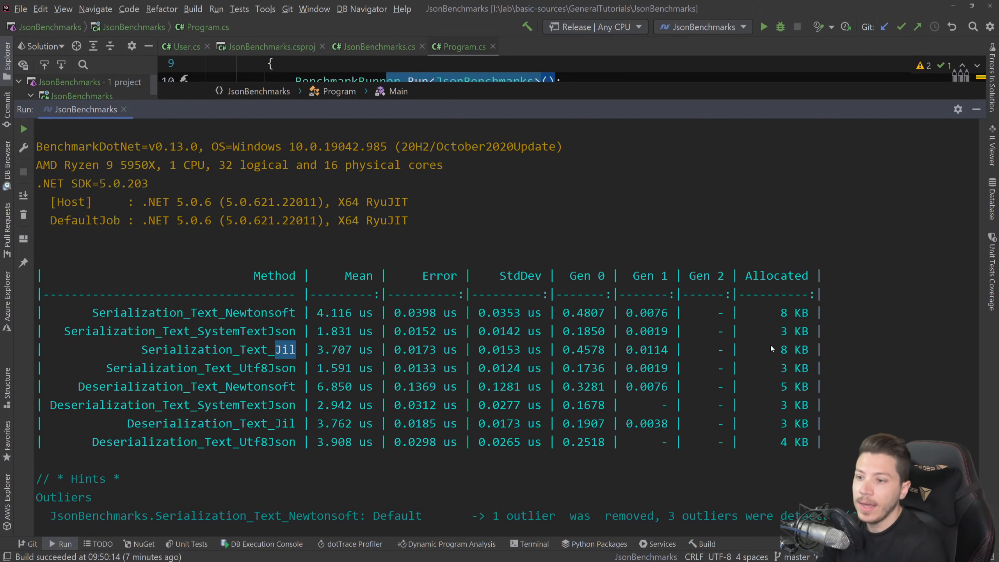
double_click(794, 348)
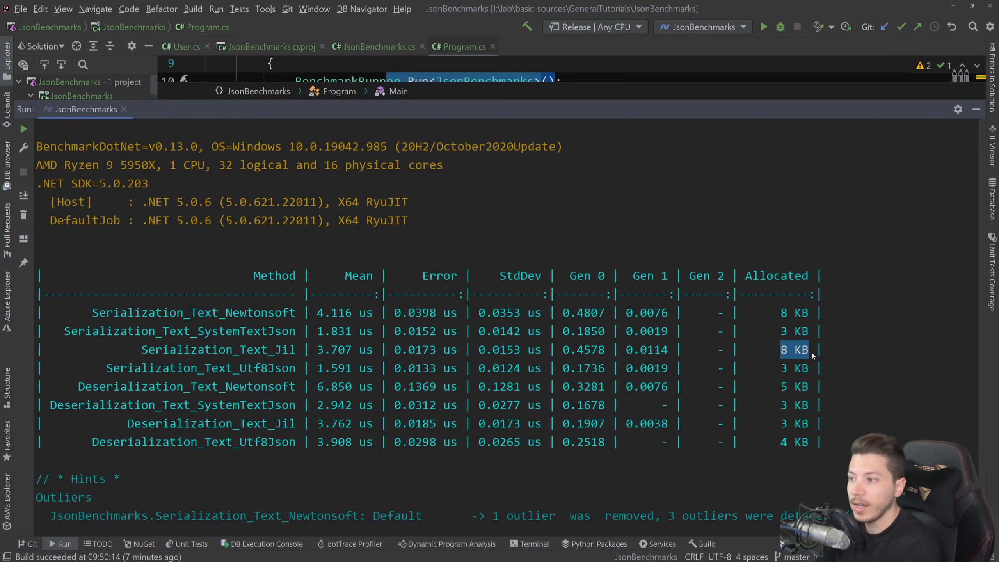
mouse_move(786, 429)
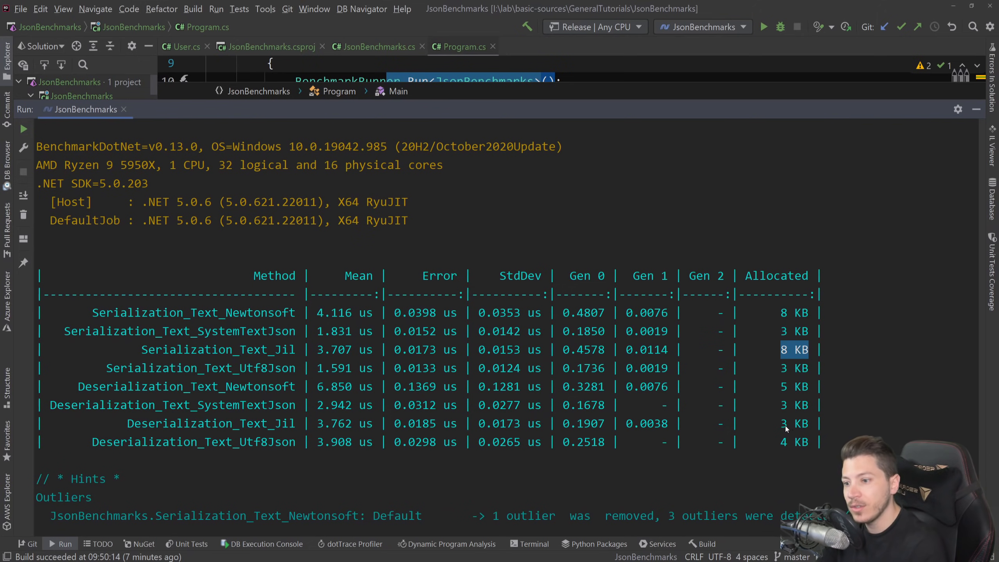
click(796, 423)
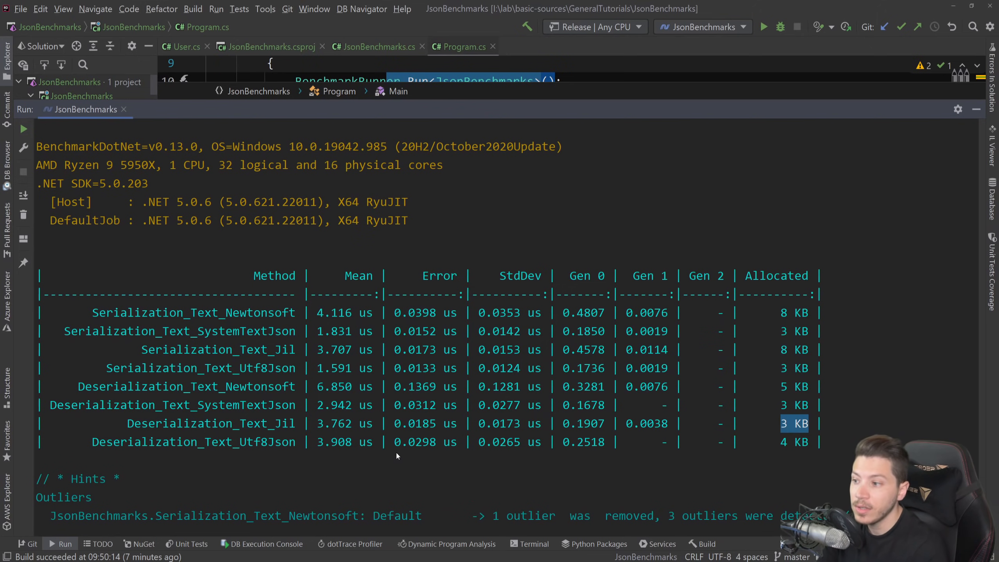
mouse_move(331, 400)
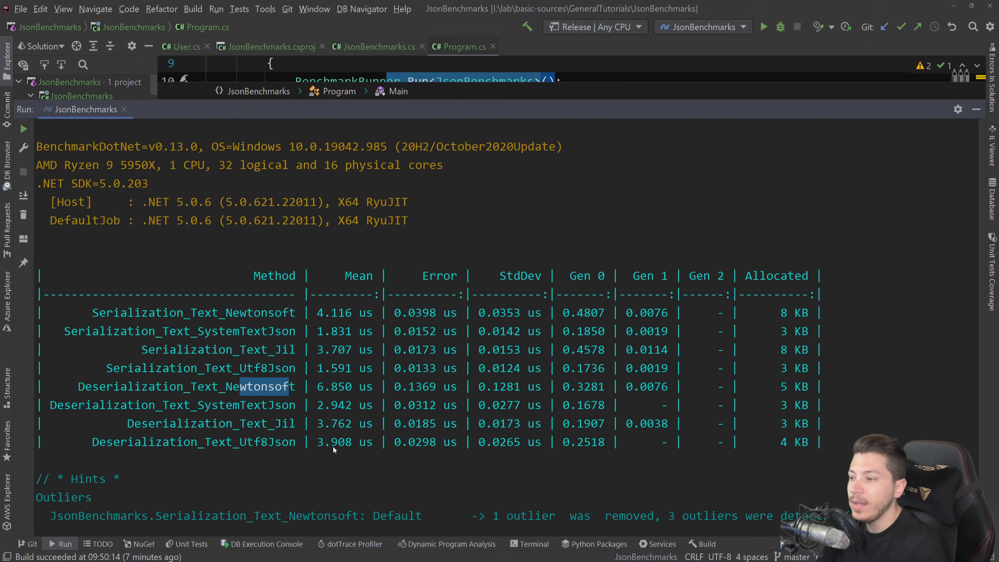
mouse_move(276, 450)
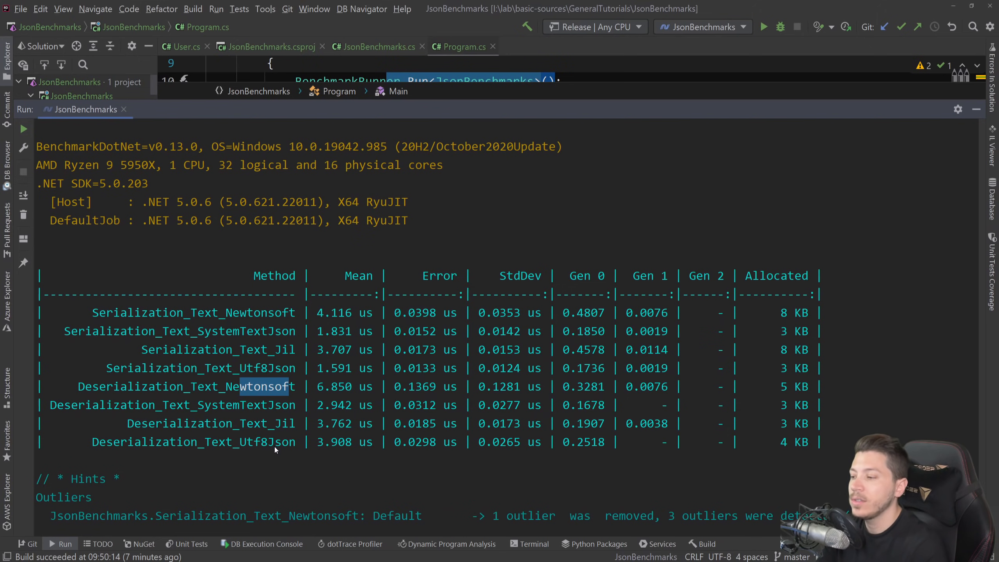
mouse_move(269, 421)
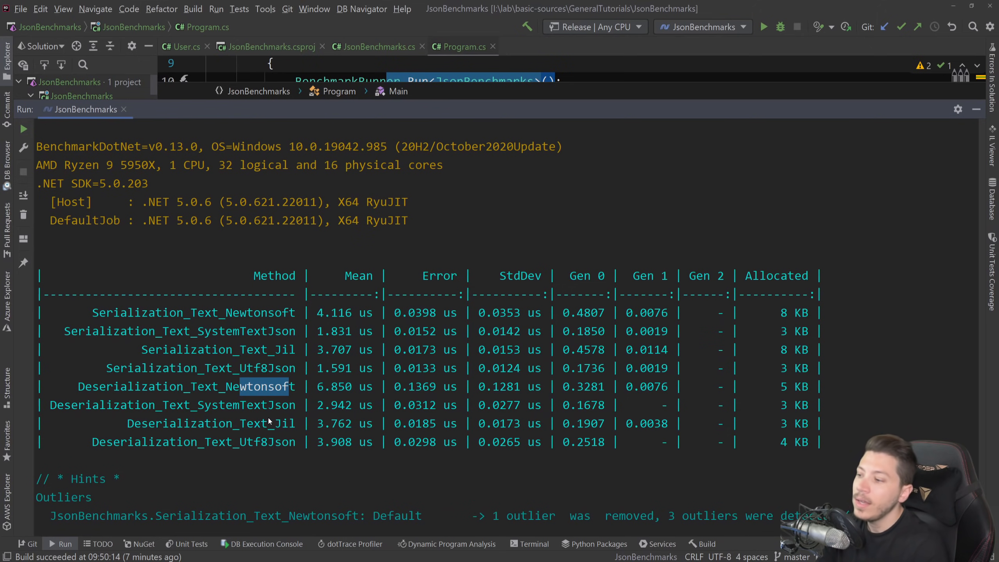
mouse_move(337, 407)
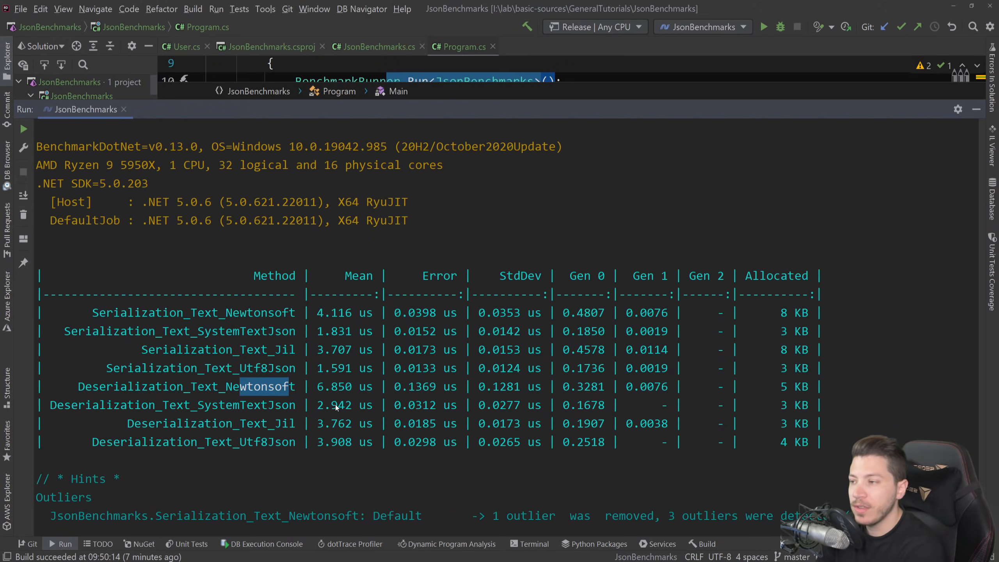
mouse_move(324, 446)
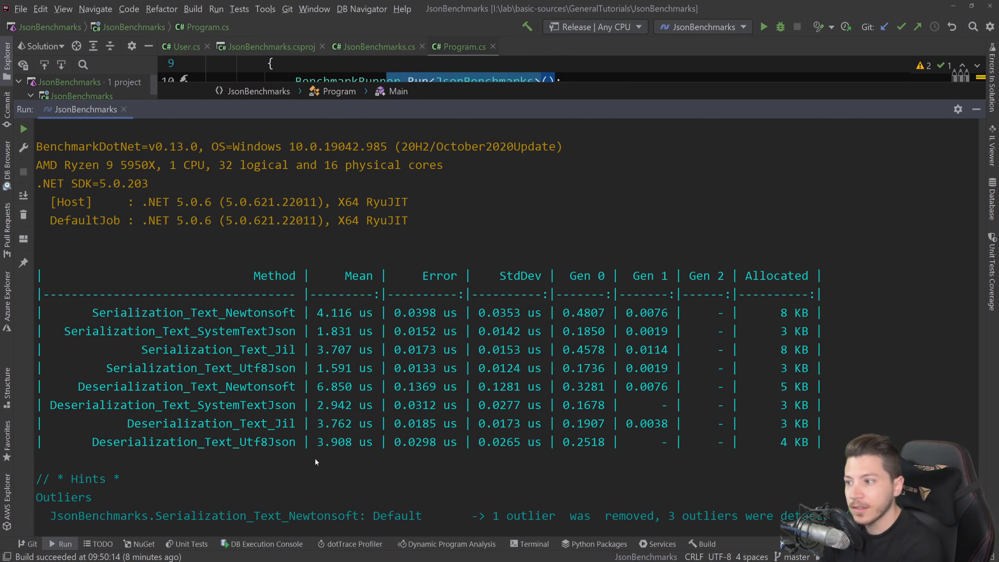
mouse_move(272, 370)
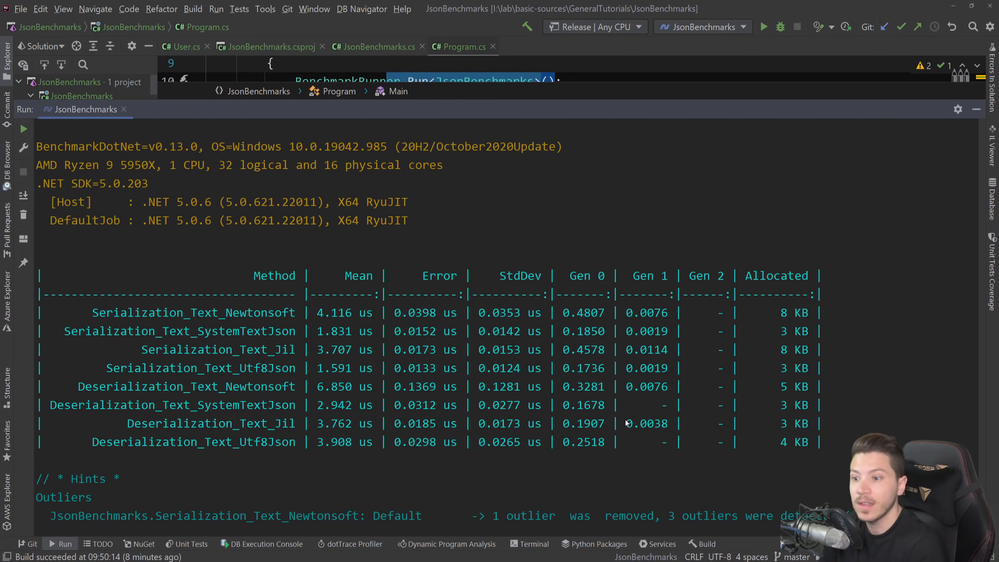
mouse_move(783, 372)
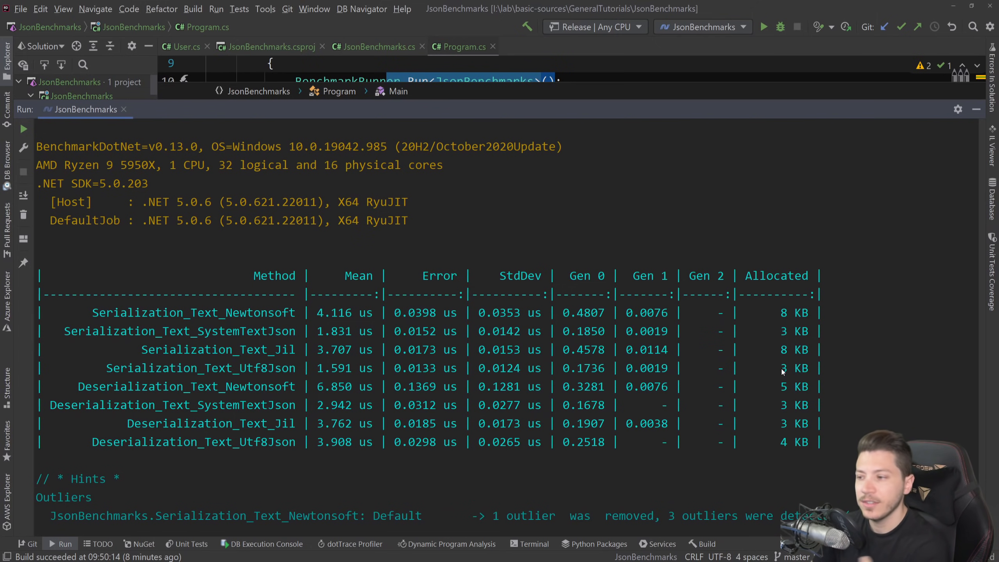
mouse_move(360, 430)
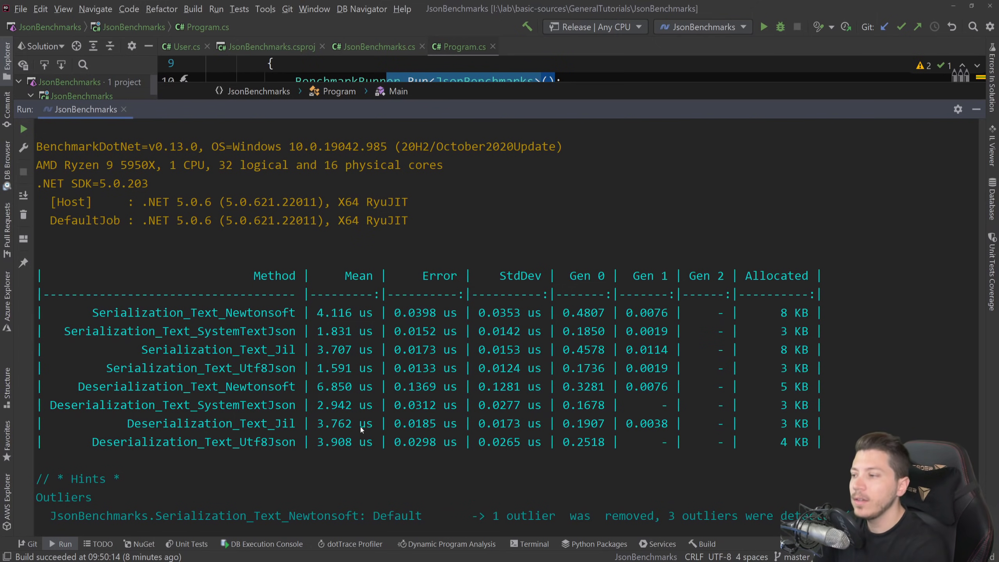
double_click(260, 312)
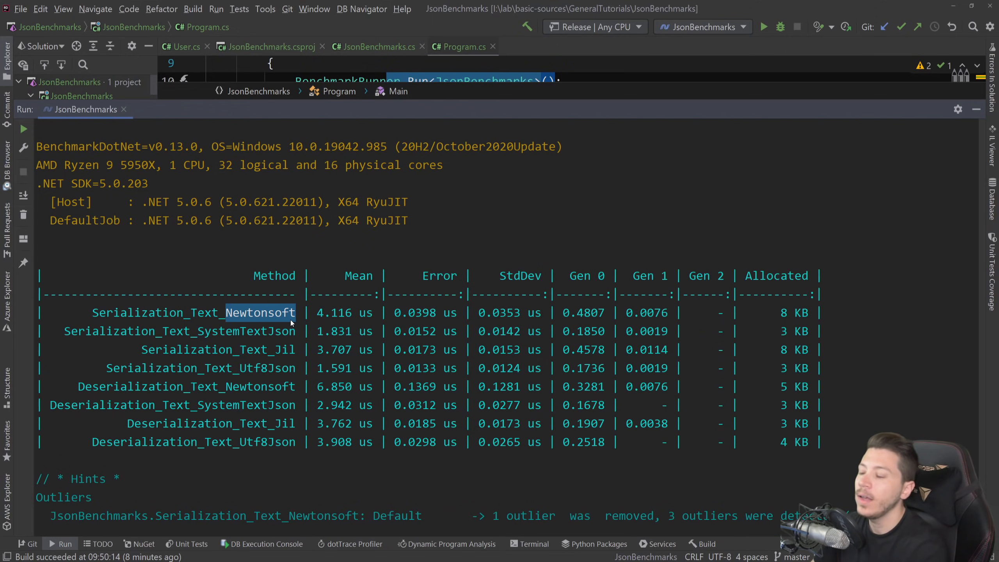
mouse_move(270, 340)
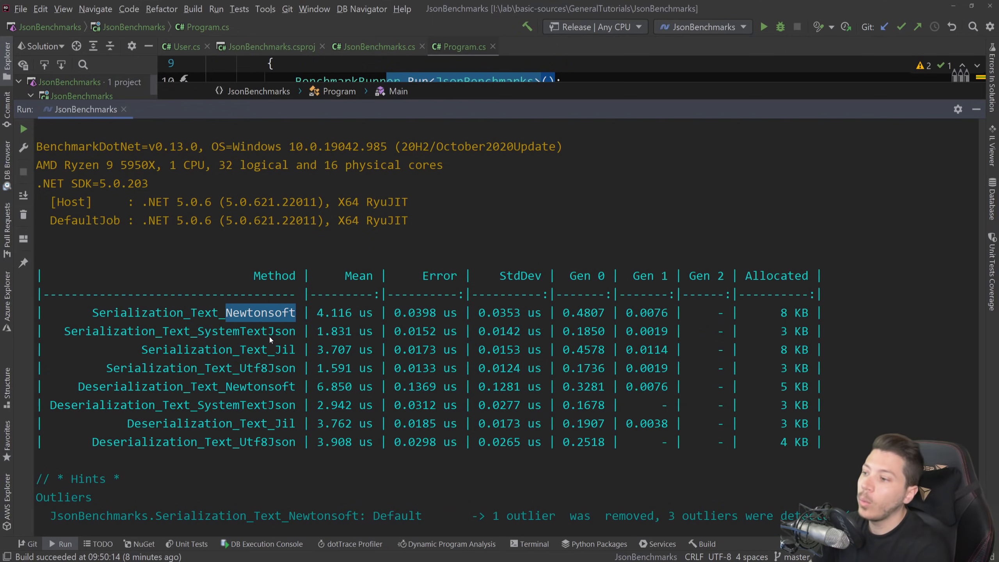
mouse_move(254, 373)
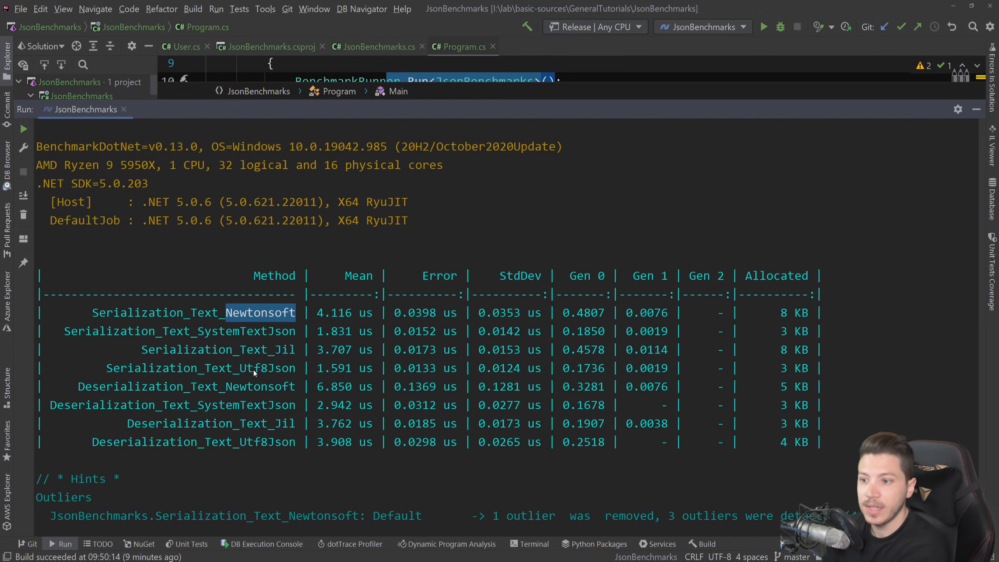
mouse_move(410, 487)
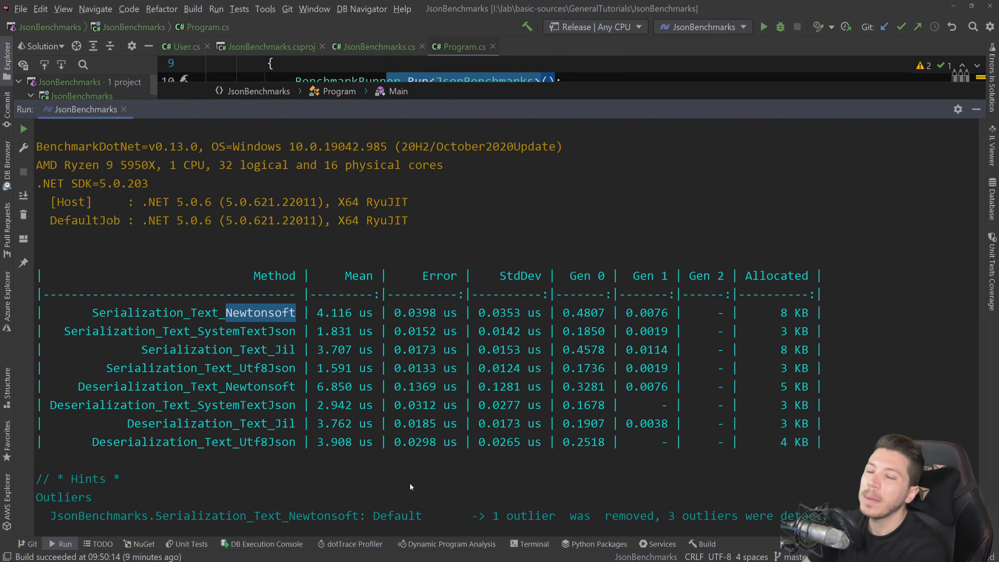